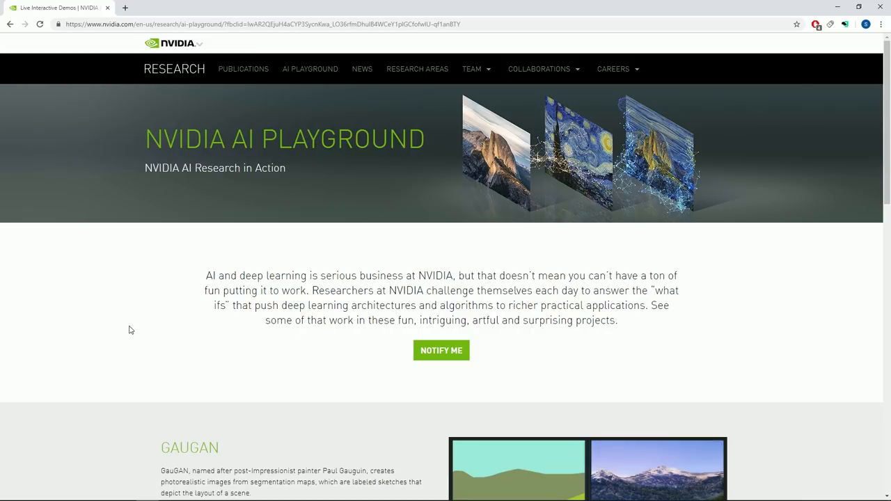
Scroll to the GAUGAN section and launch its interactive demo
scroll(down, 3)
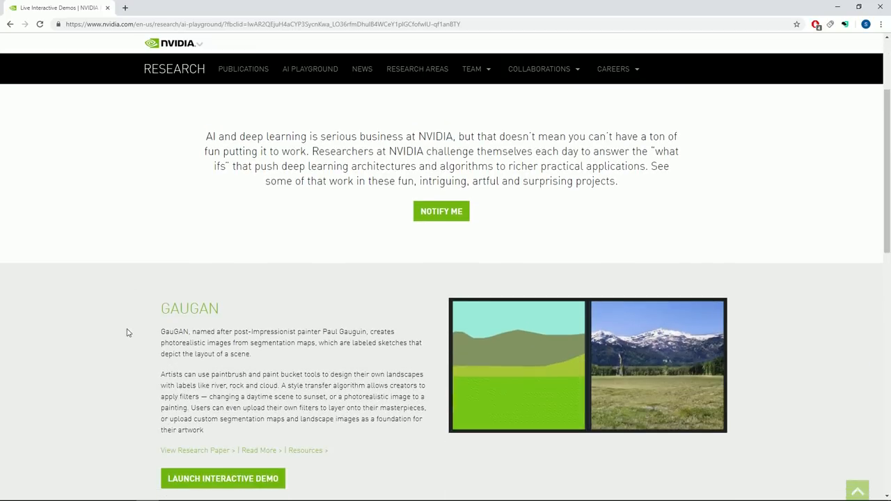
scroll(down, 3)
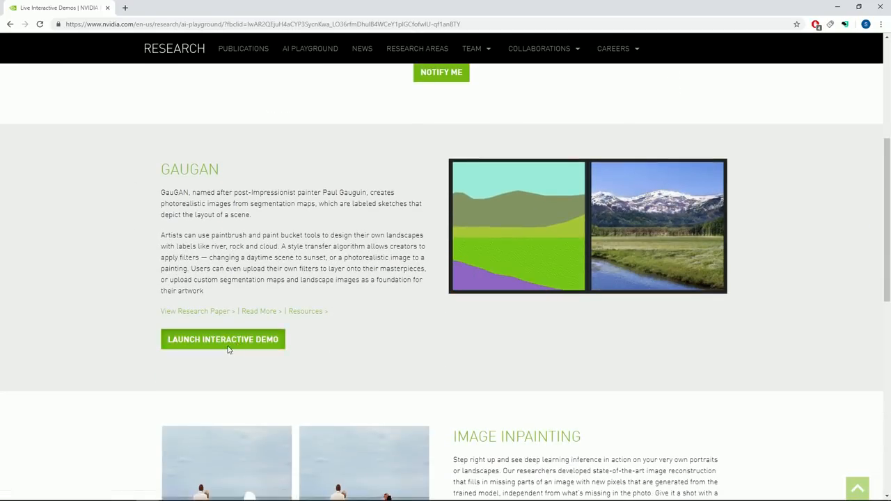
click(222, 339)
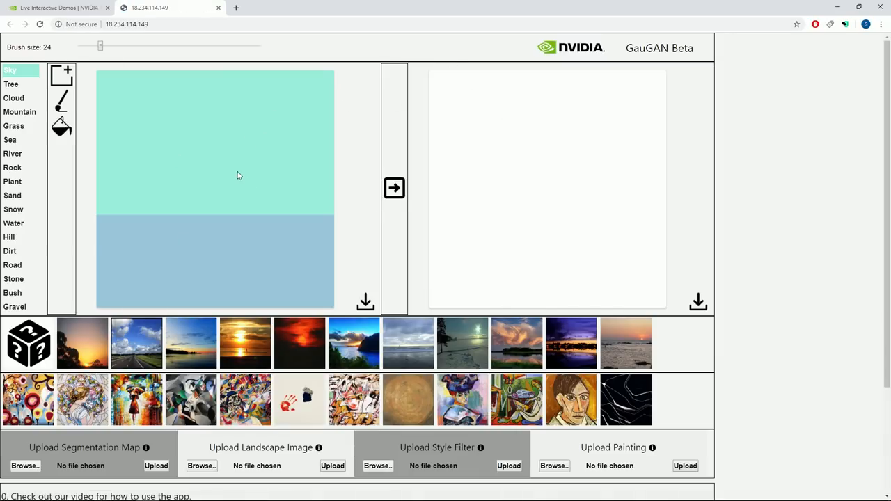
mouse_move(290, 198)
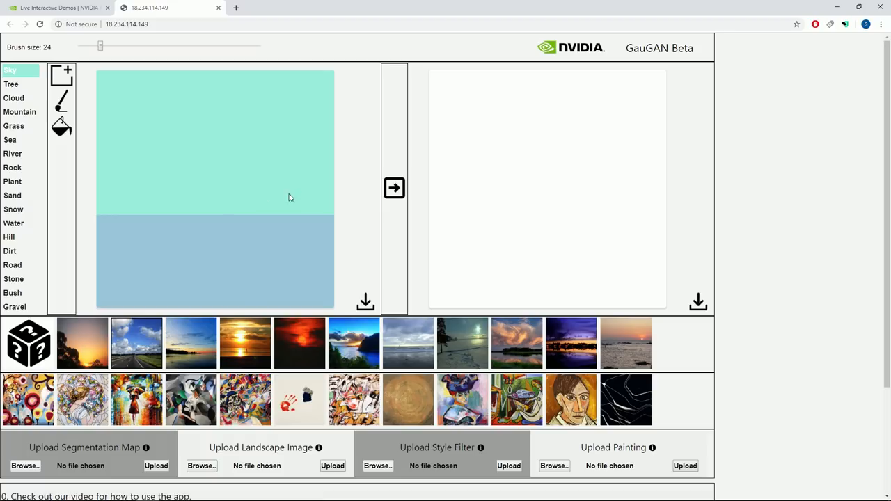
mouse_move(614, 189)
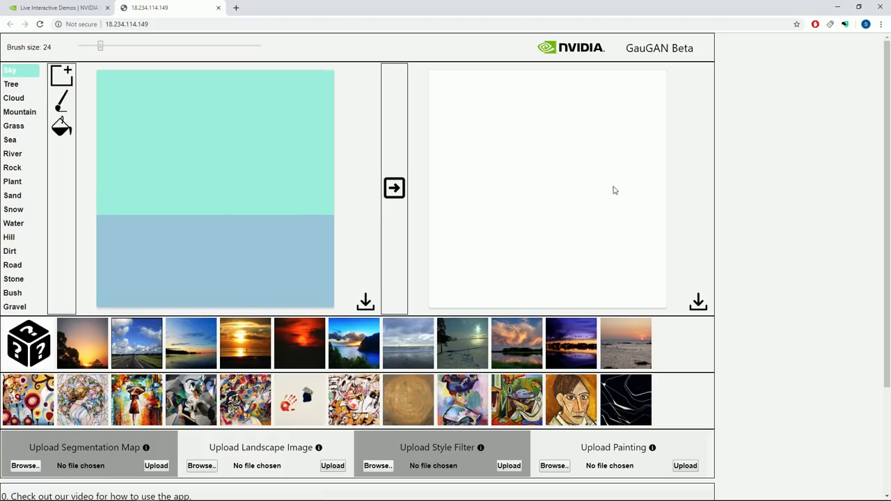
mouse_move(592, 193)
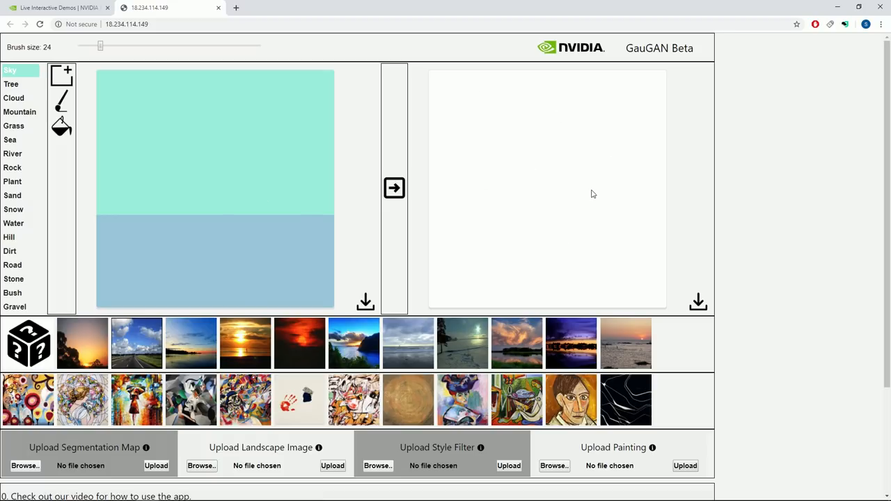
mouse_move(550, 195)
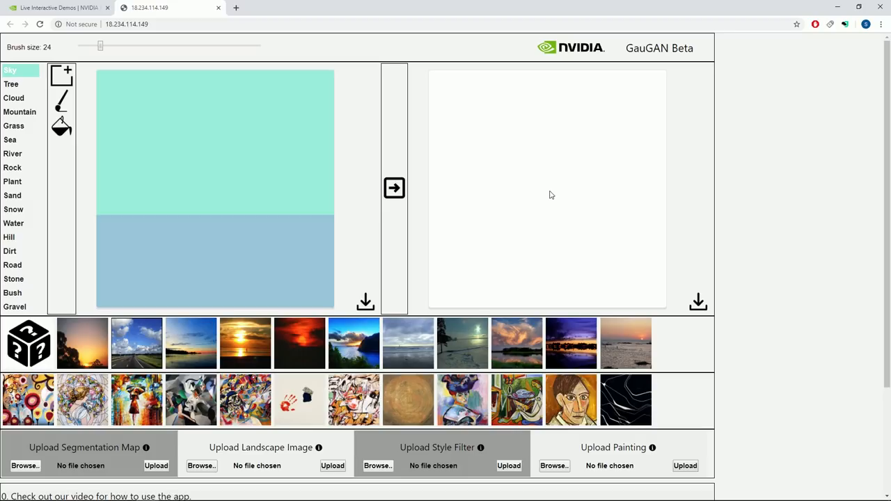
mouse_move(552, 196)
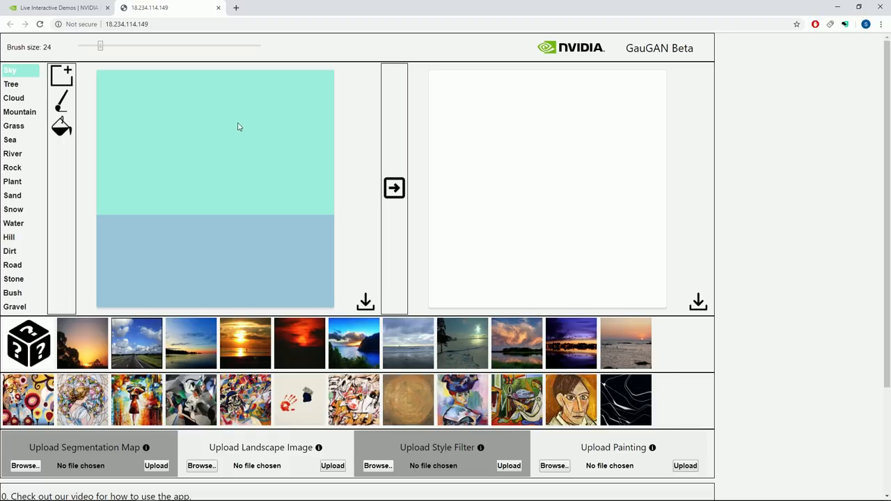
click(13, 153)
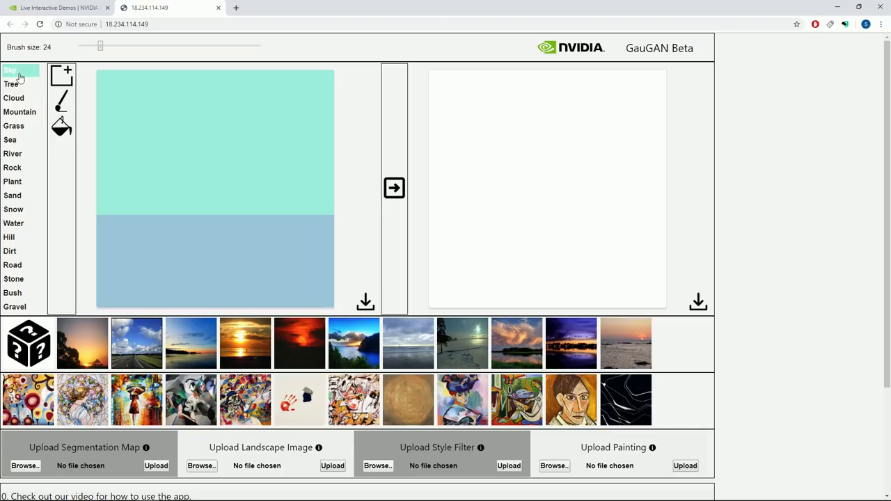
mouse_move(19, 67)
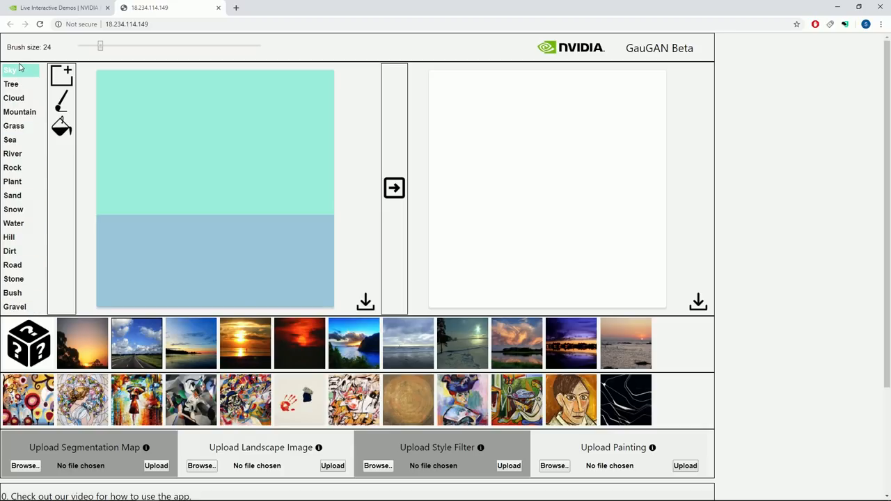
click(19, 111)
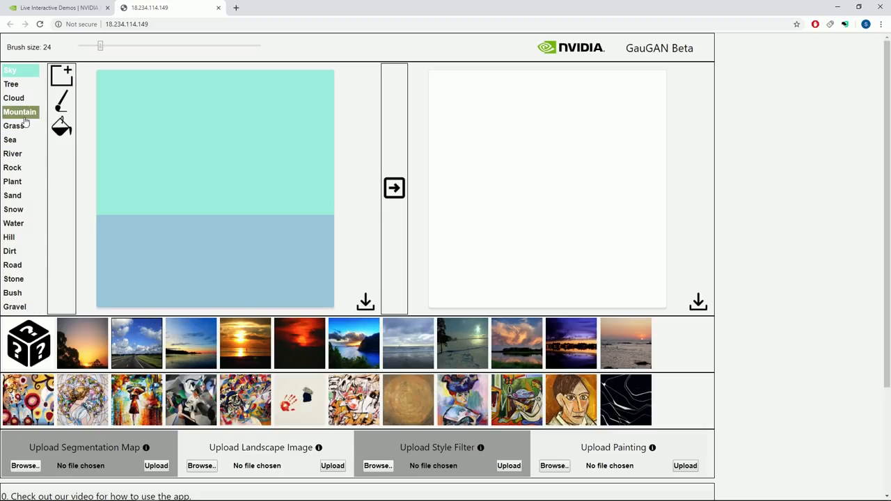
click(11, 84)
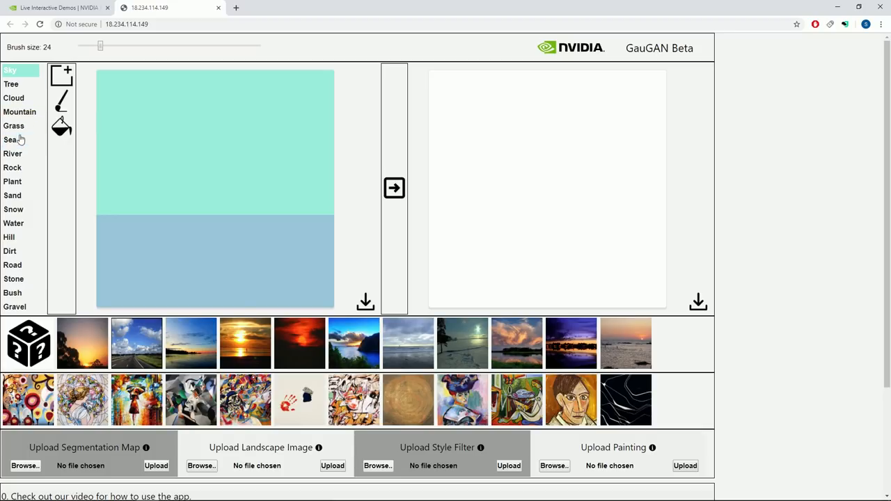
mouse_move(125, 262)
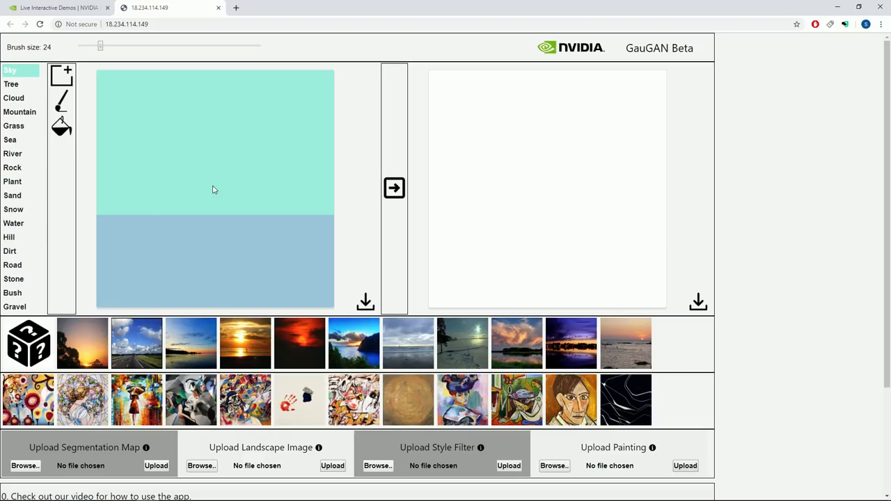
mouse_move(197, 150)
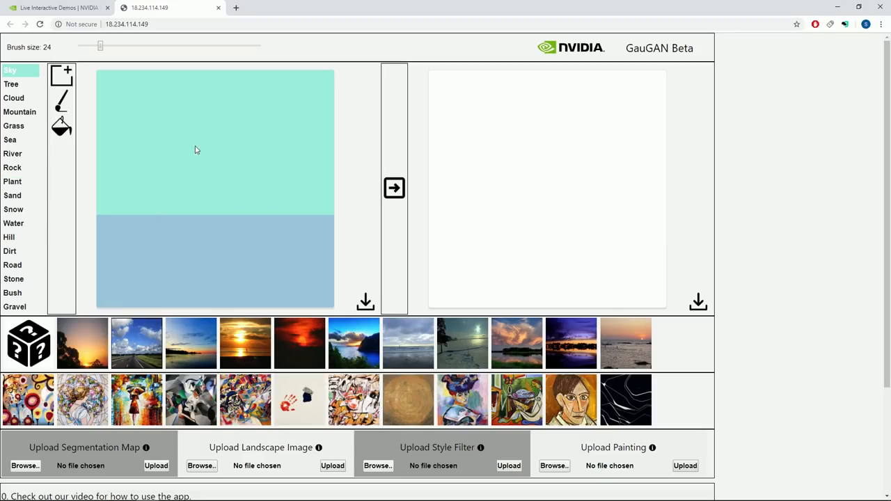
mouse_move(128, 117)
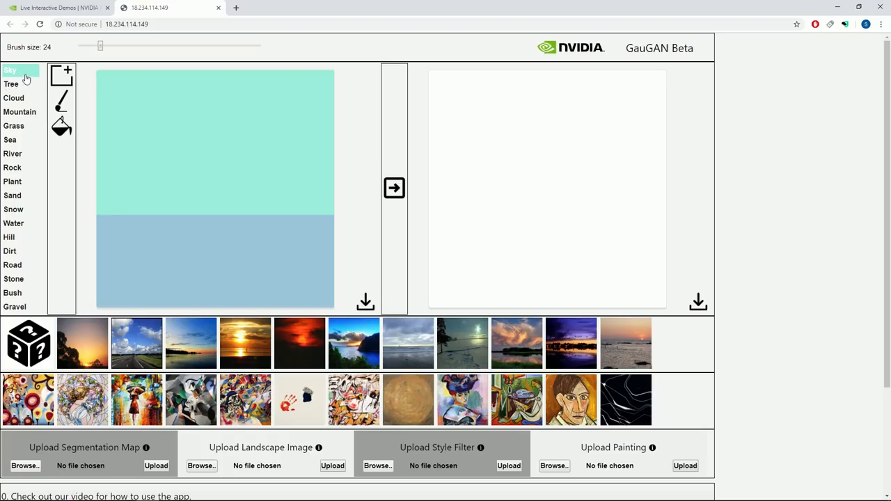
mouse_move(31, 84)
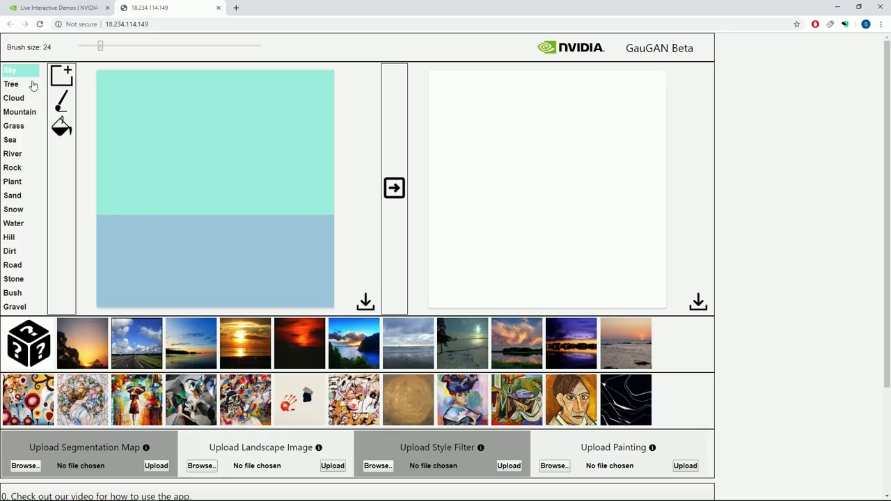
mouse_move(208, 264)
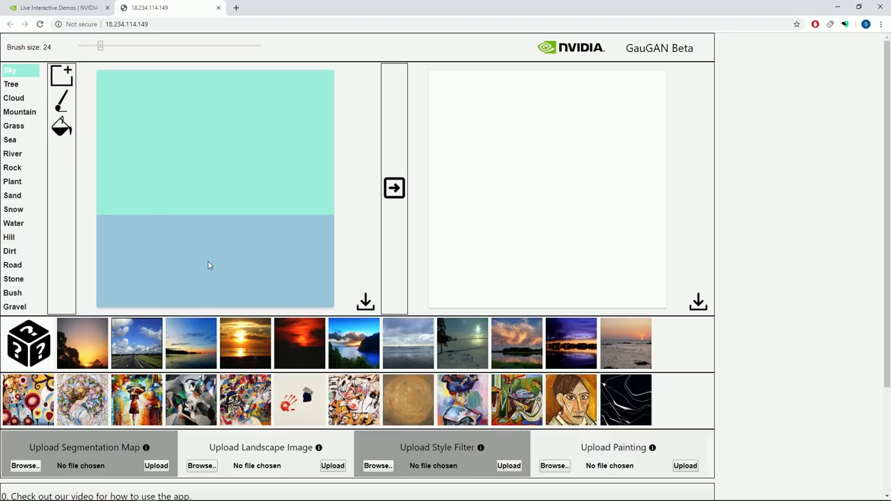
click(10, 140)
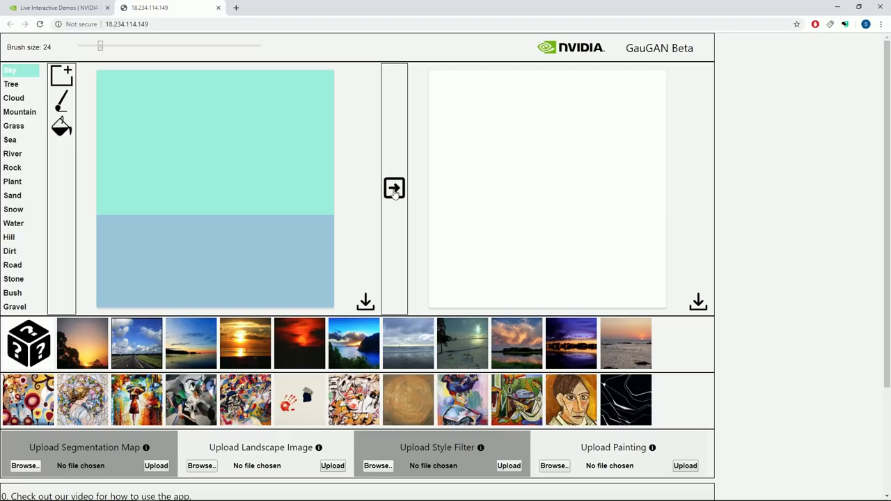
Accept the terms alert and render the default sky-and-sea map as a sunset seascape
click(394, 188)
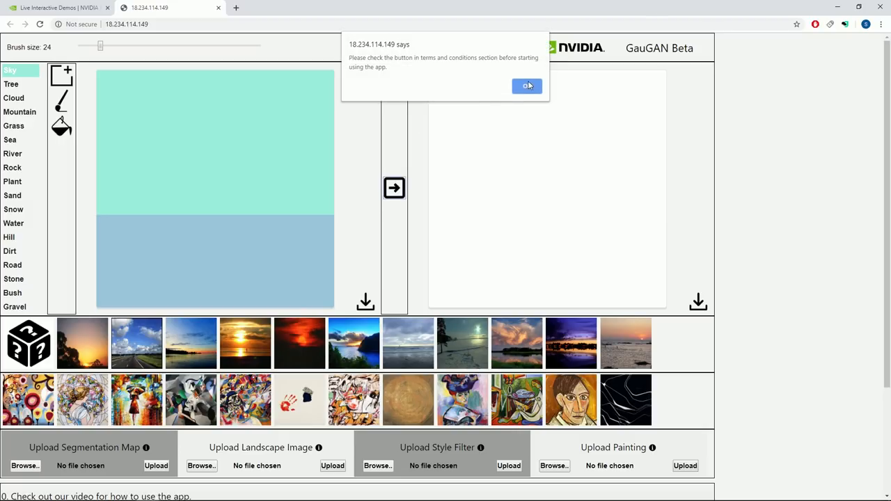
click(527, 85)
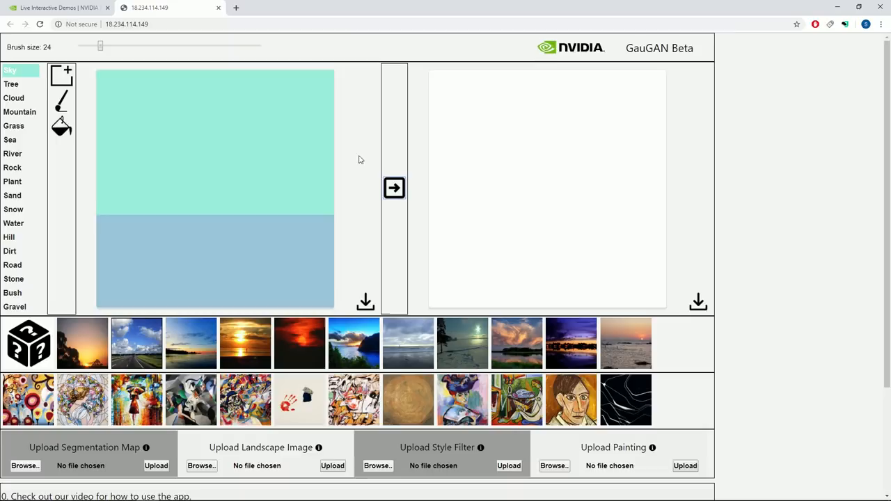
scroll(down, 3)
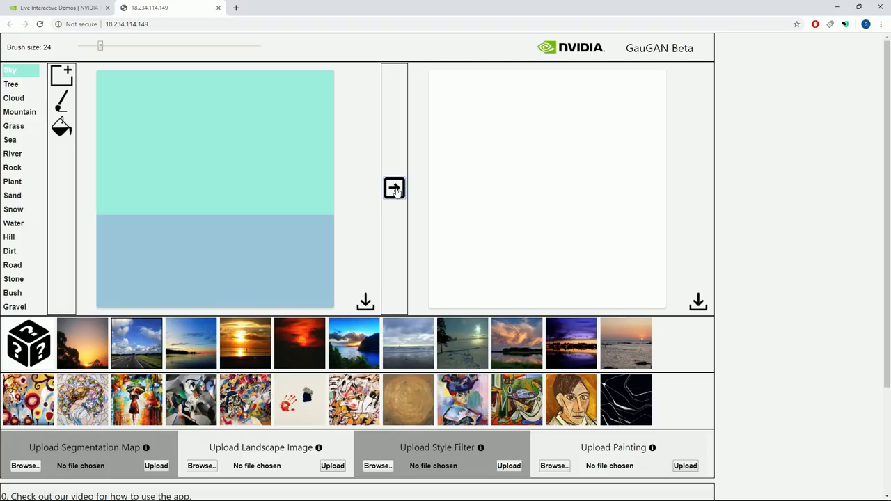
click(394, 188)
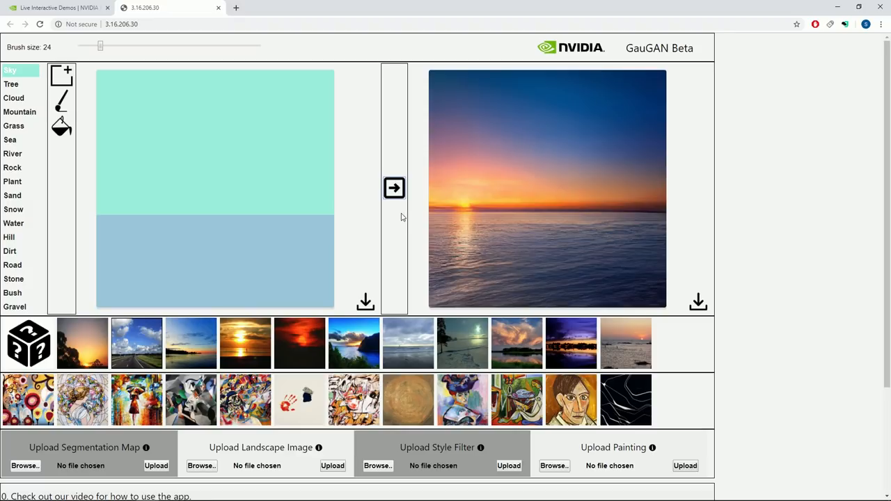
mouse_move(256, 183)
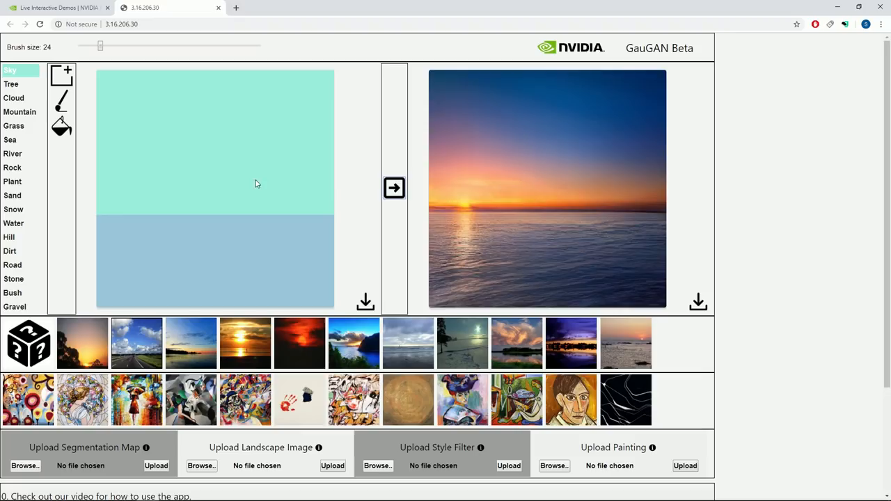
mouse_move(595, 196)
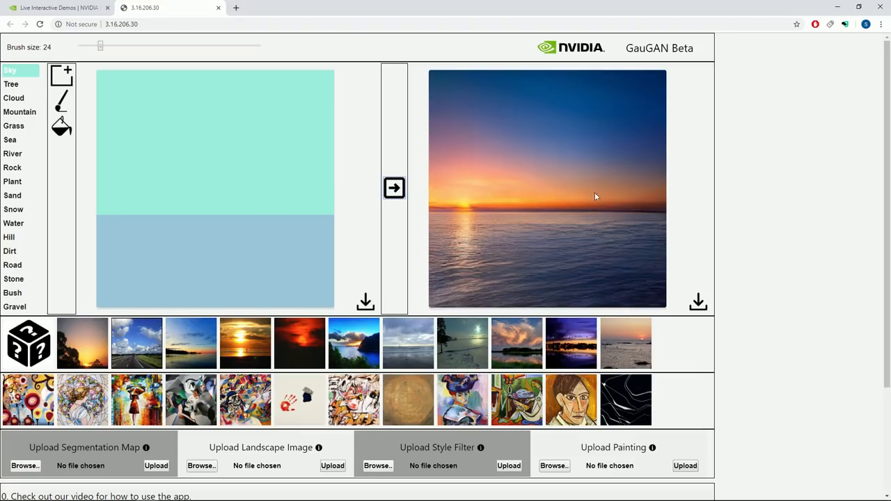
mouse_move(470, 198)
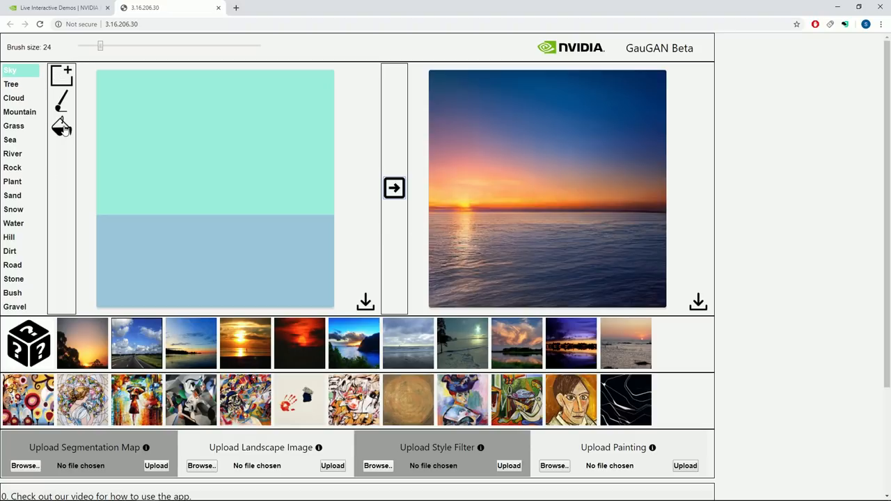
mouse_move(270, 151)
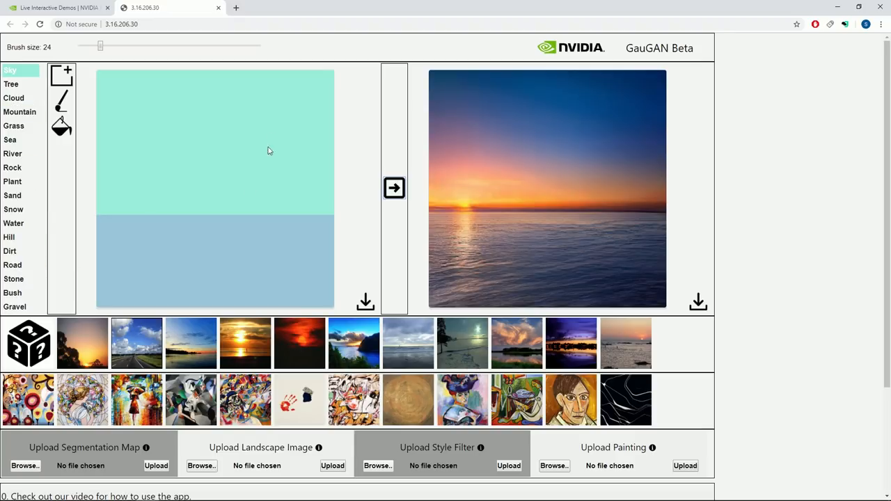
mouse_move(167, 221)
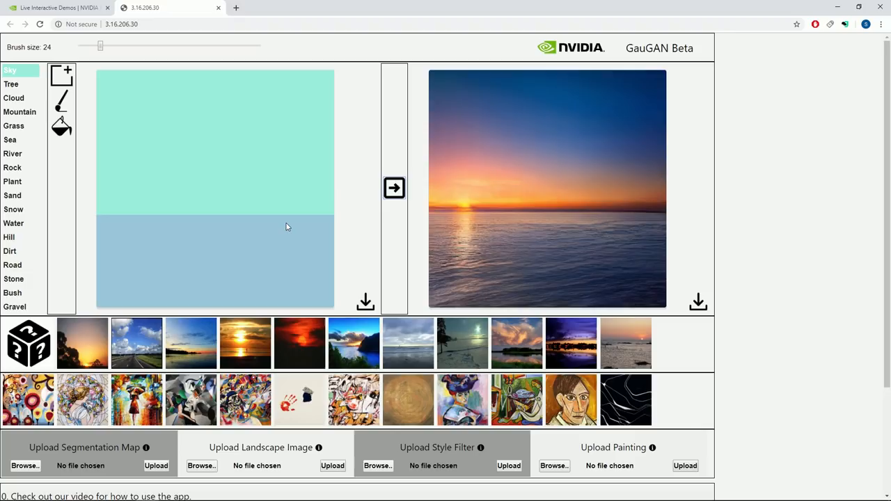
mouse_move(288, 220)
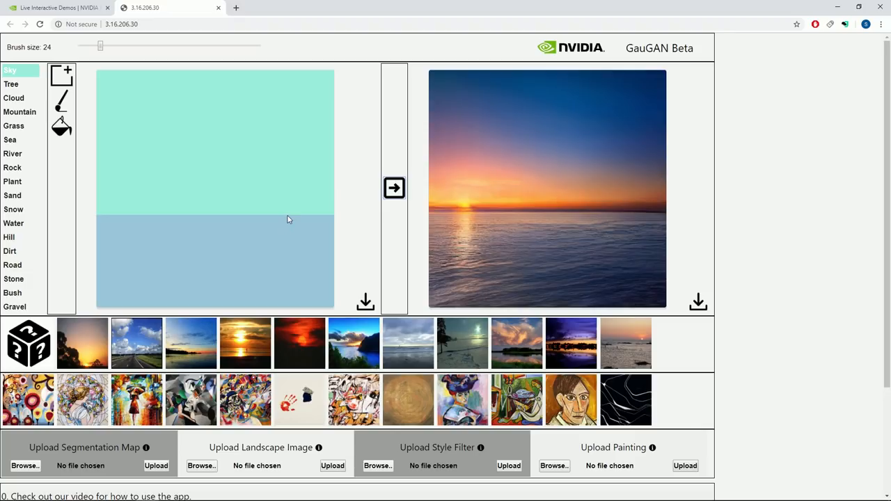
mouse_move(197, 229)
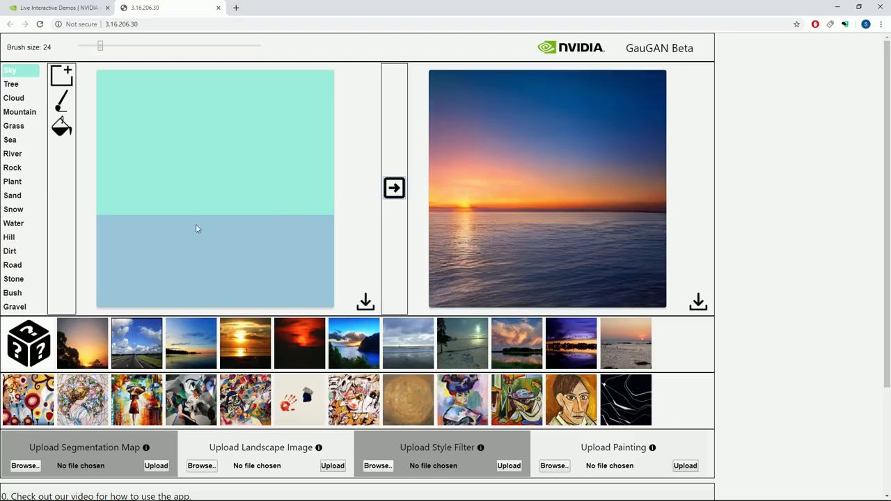
Outline Mountain cliffs from the right and left edges down to the horizon, then regenerate
click(20, 112)
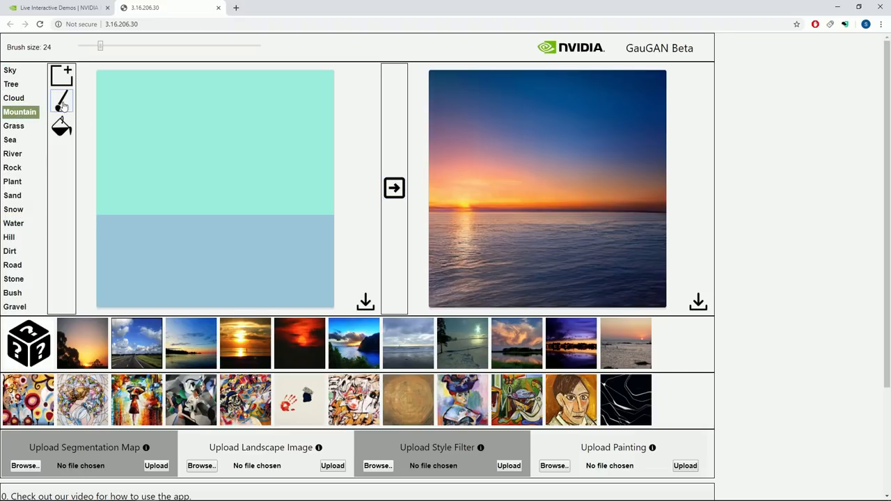
mouse_move(332, 119)
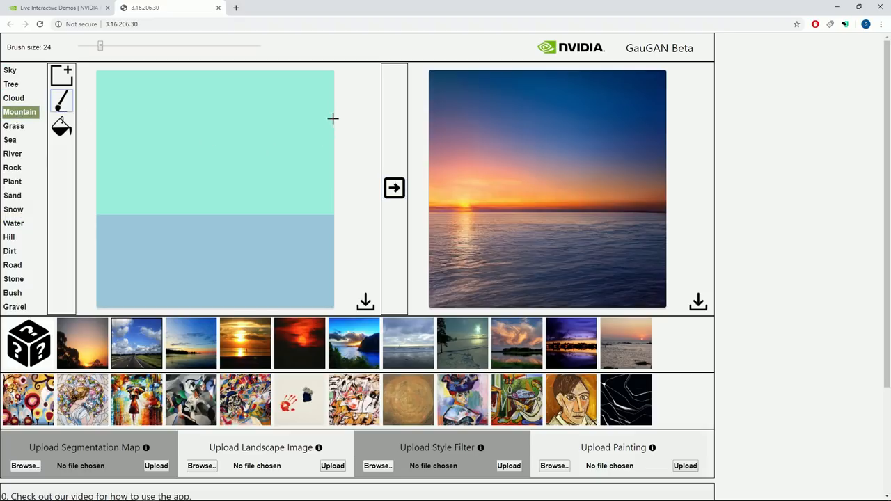
drag(259, 172, 332, 119)
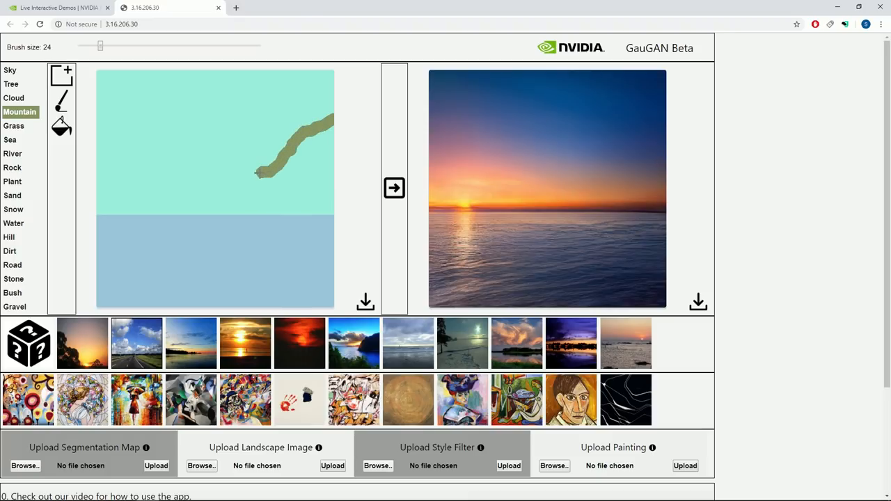
drag(257, 173, 244, 212)
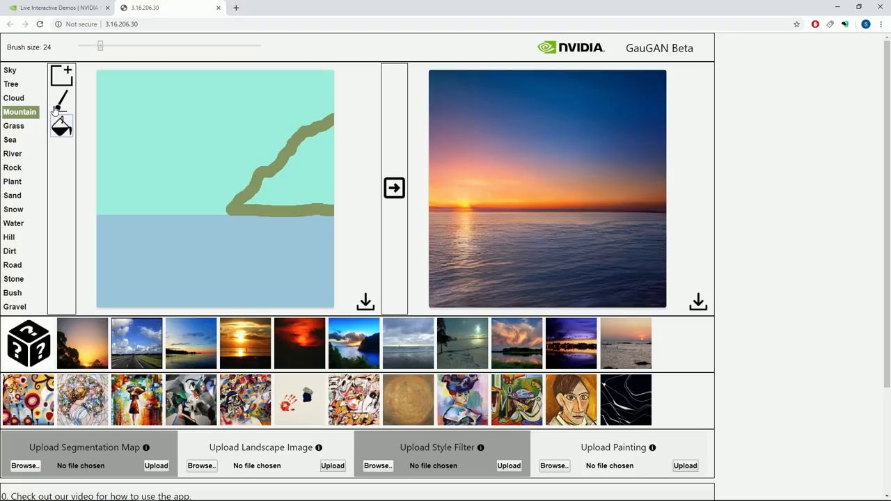
mouse_move(96, 105)
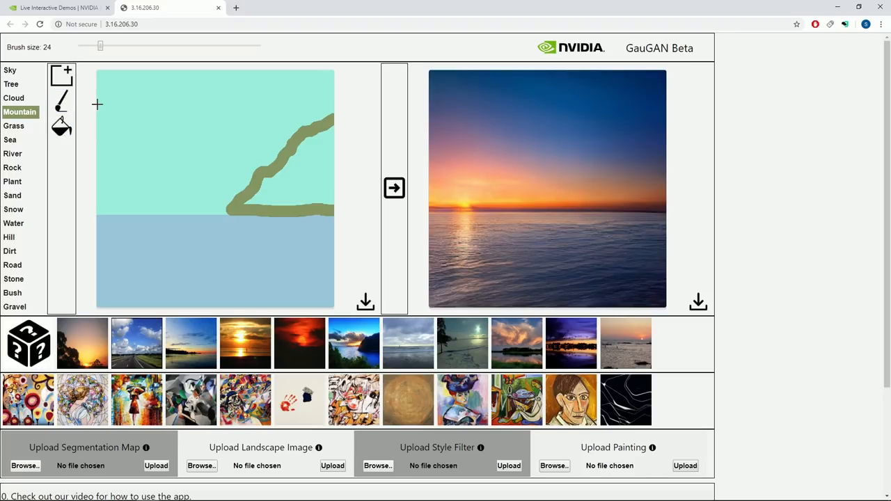
drag(98, 104, 181, 201)
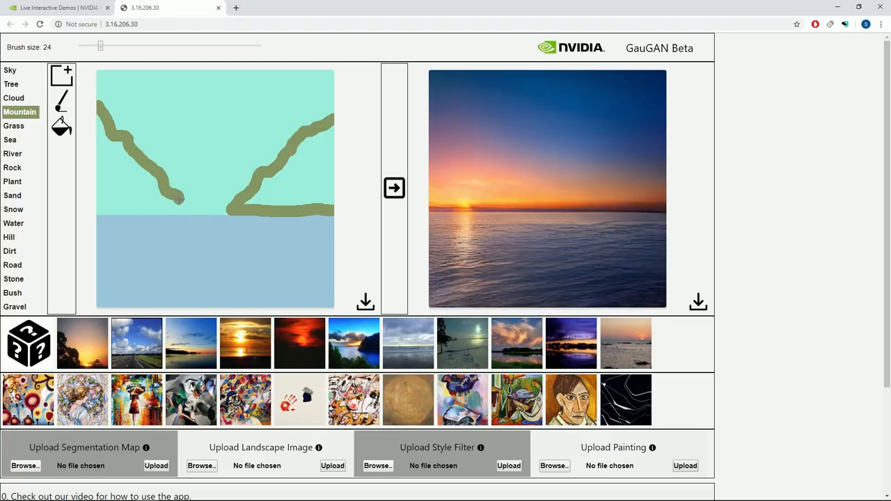
drag(195, 207, 104, 211)
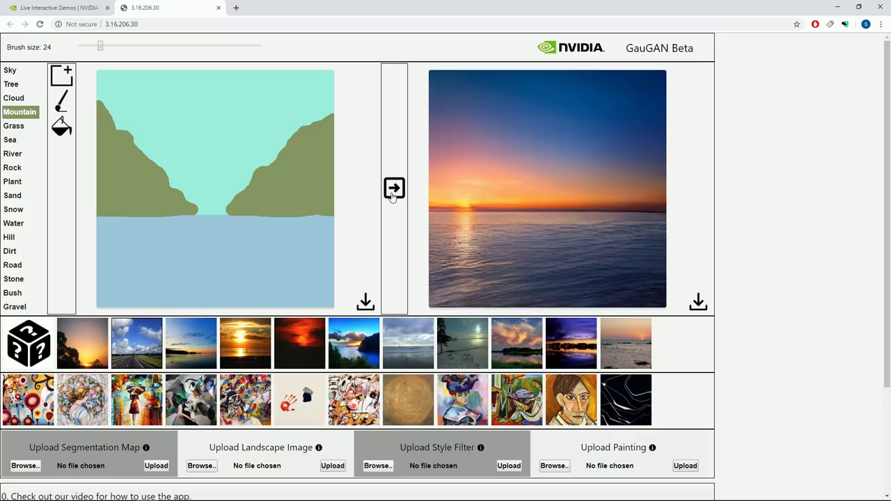
mouse_move(402, 219)
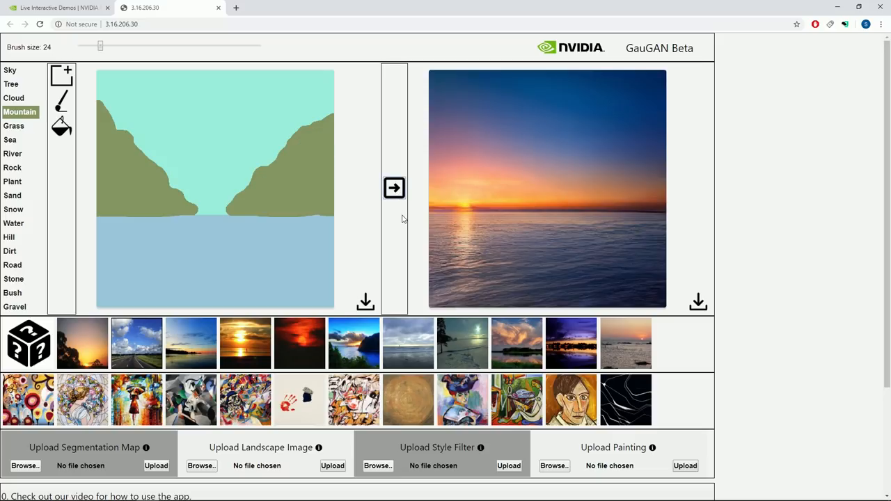
click(394, 188)
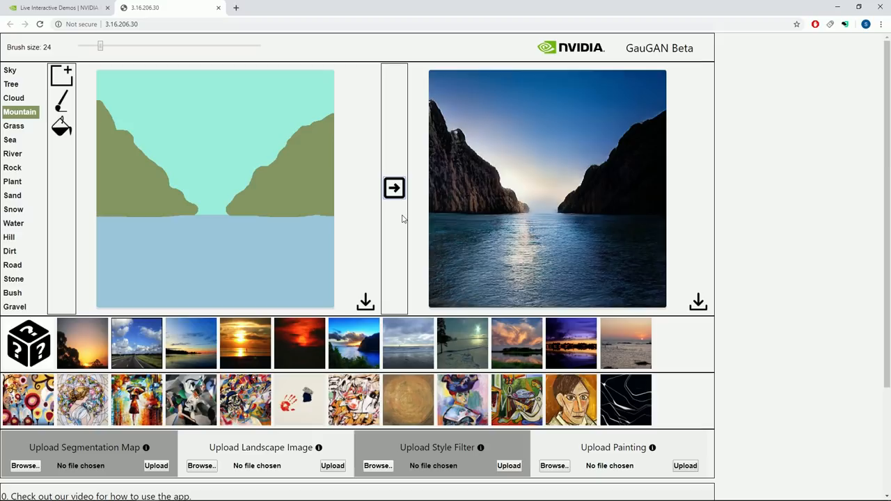
mouse_move(210, 111)
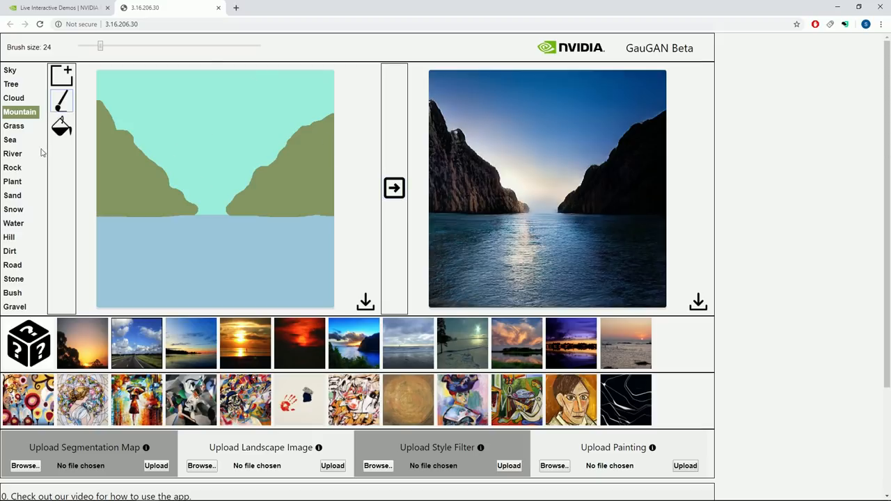
Paint two Cloud shapes, one along the top of the sky and one mid-sky
click(14, 97)
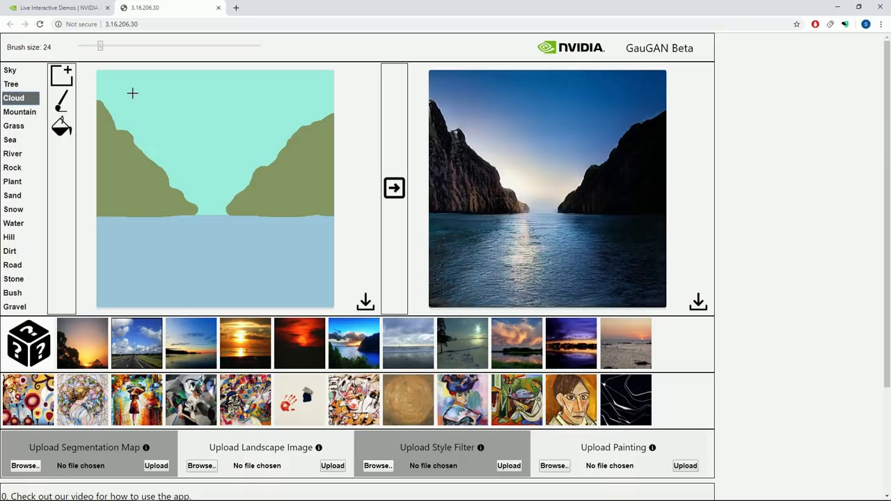
mouse_move(96, 93)
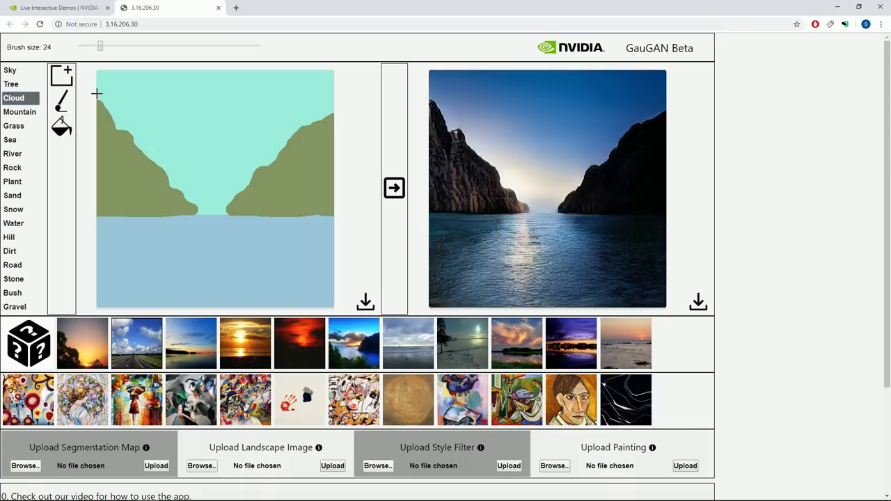
drag(97, 96, 167, 103)
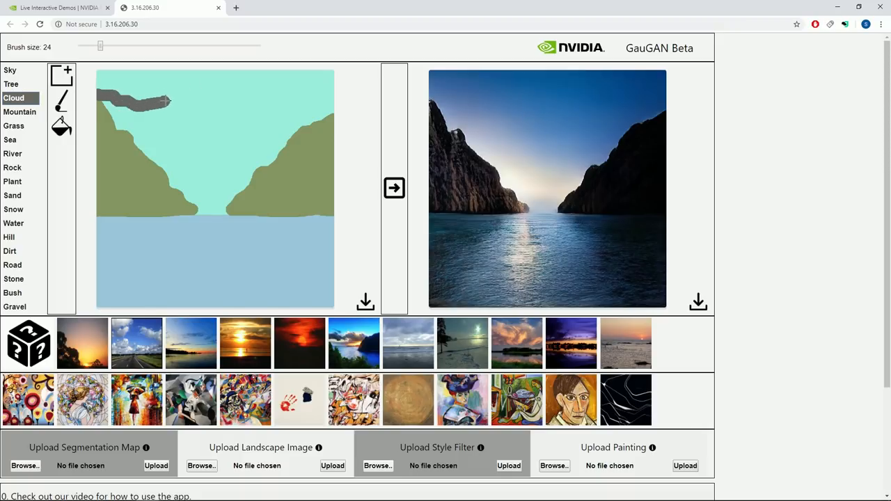
drag(163, 101, 230, 74)
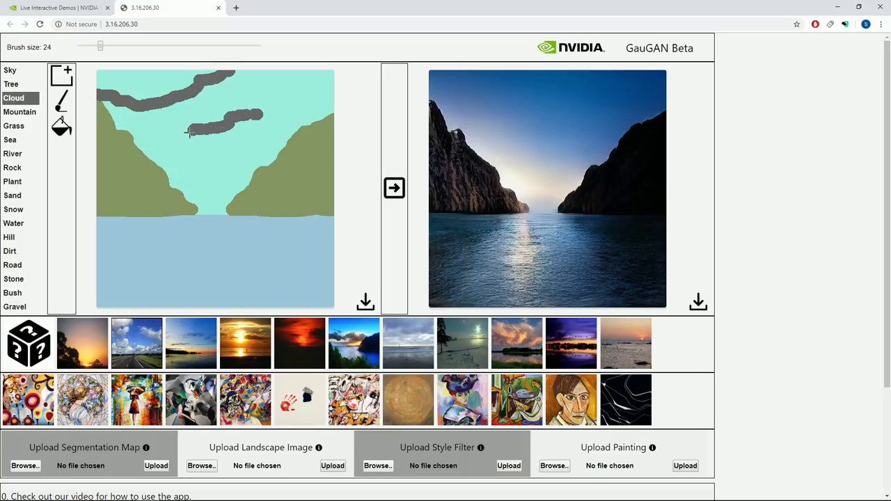
drag(188, 132, 268, 143)
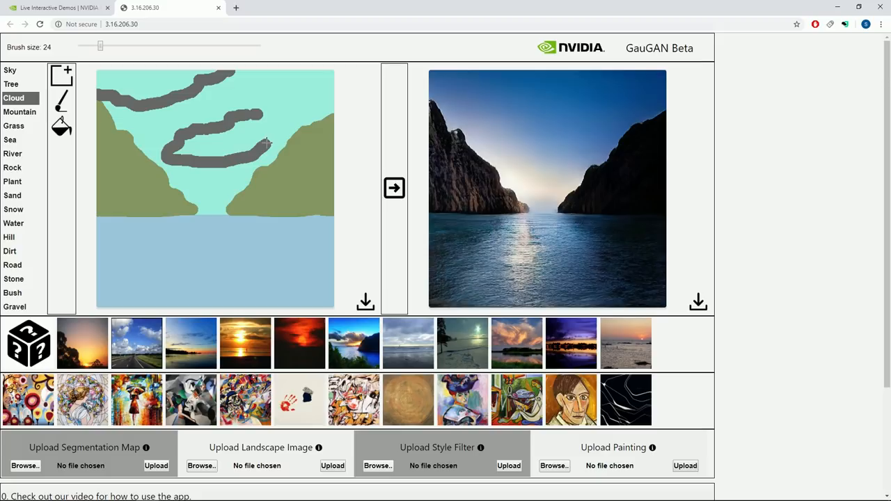
drag(266, 144, 247, 115)
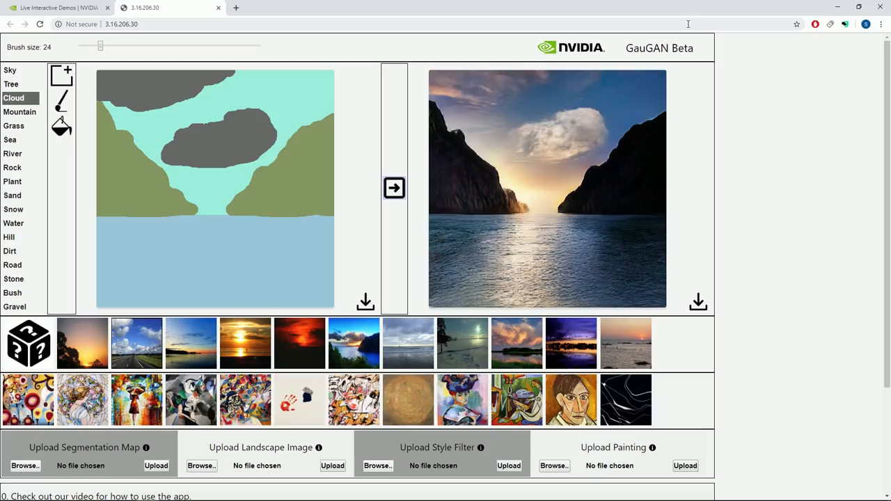
mouse_move(400, 261)
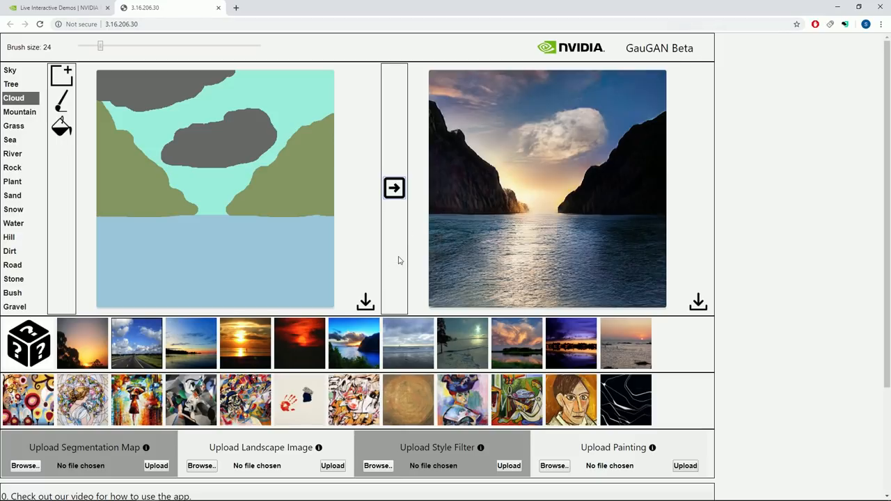
mouse_move(404, 249)
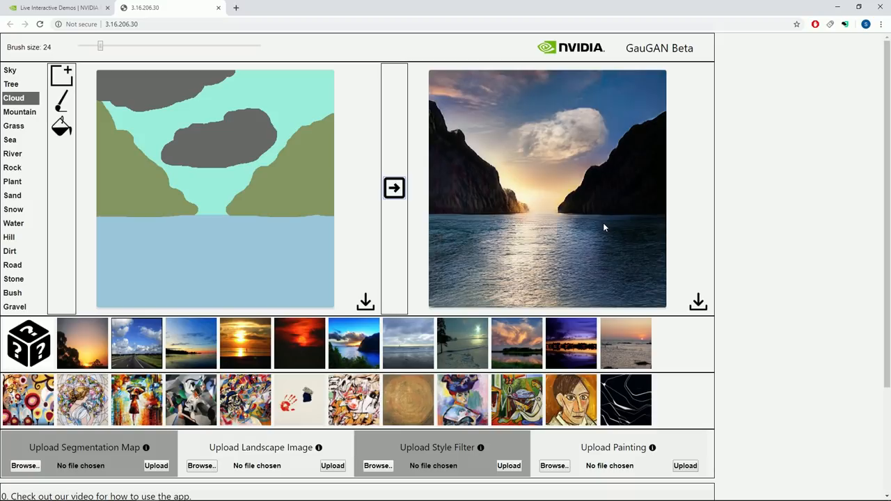
mouse_move(627, 234)
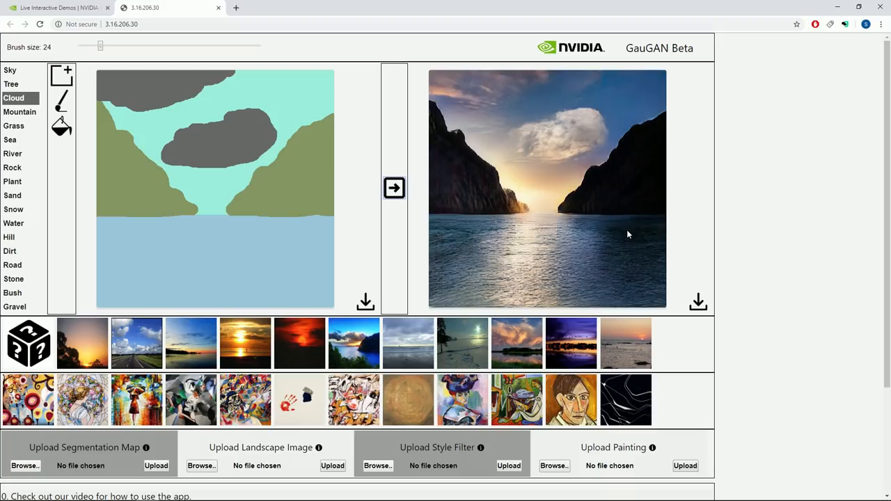
mouse_move(633, 224)
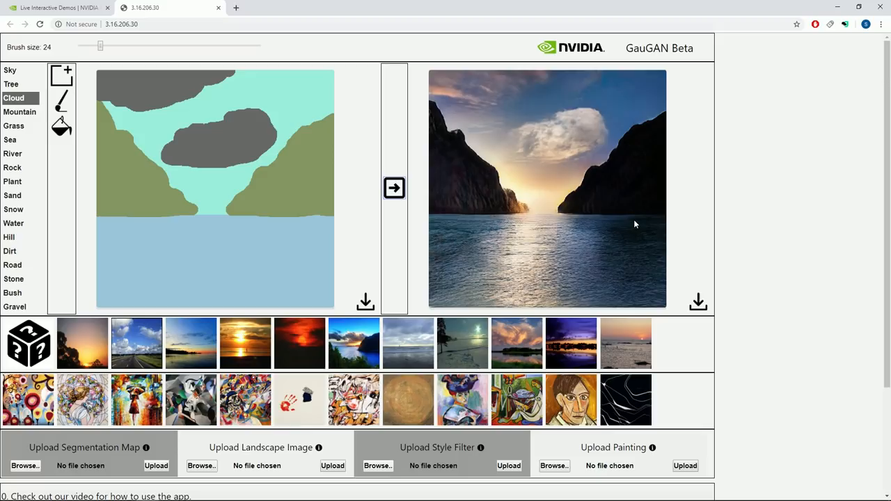
mouse_move(702, 204)
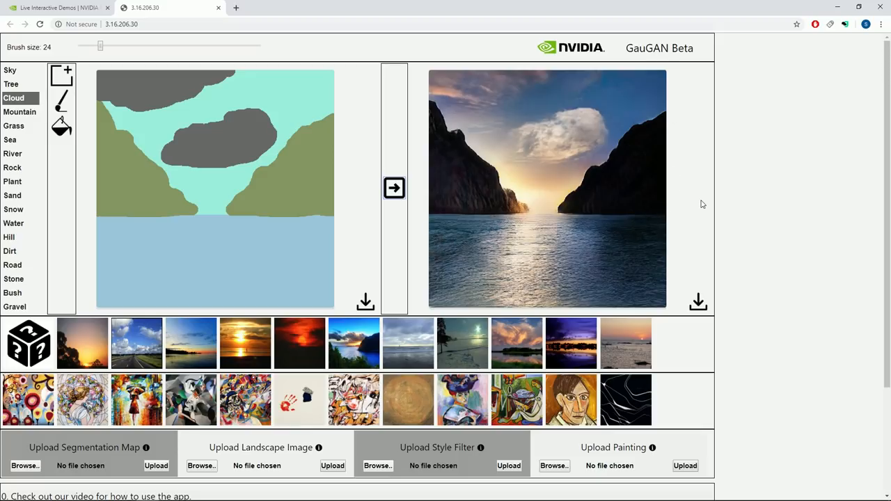
mouse_move(684, 207)
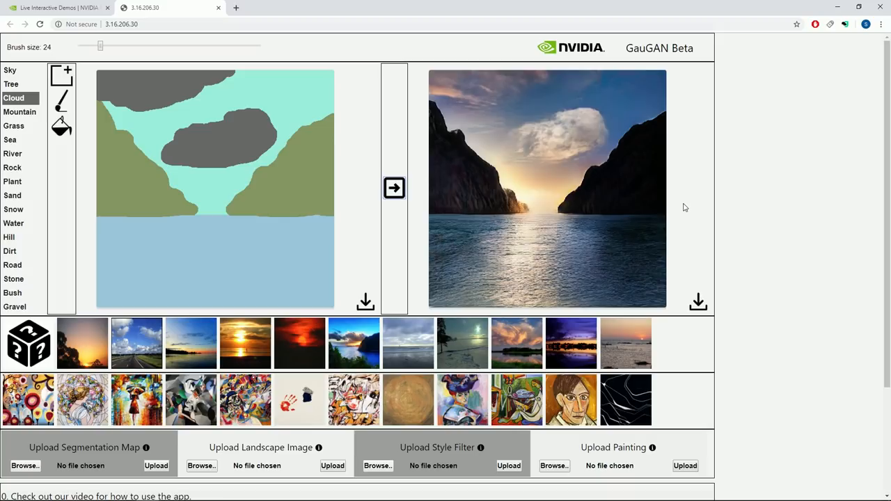
mouse_move(686, 198)
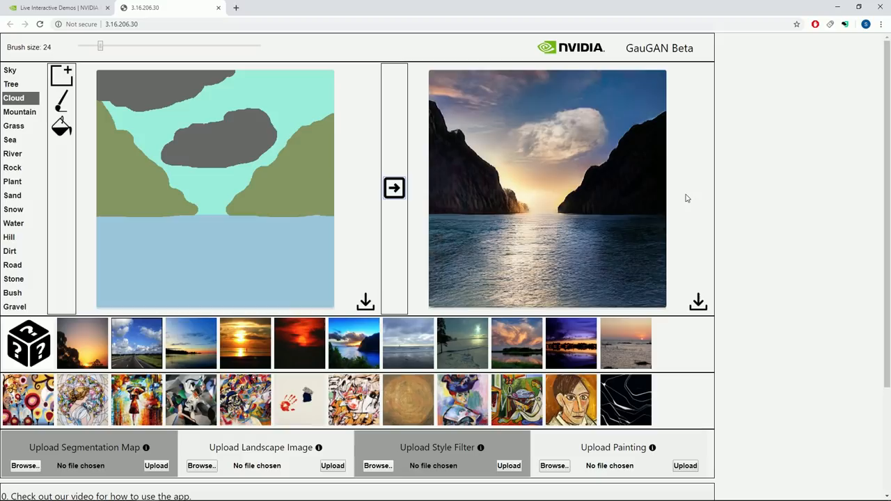
mouse_move(684, 195)
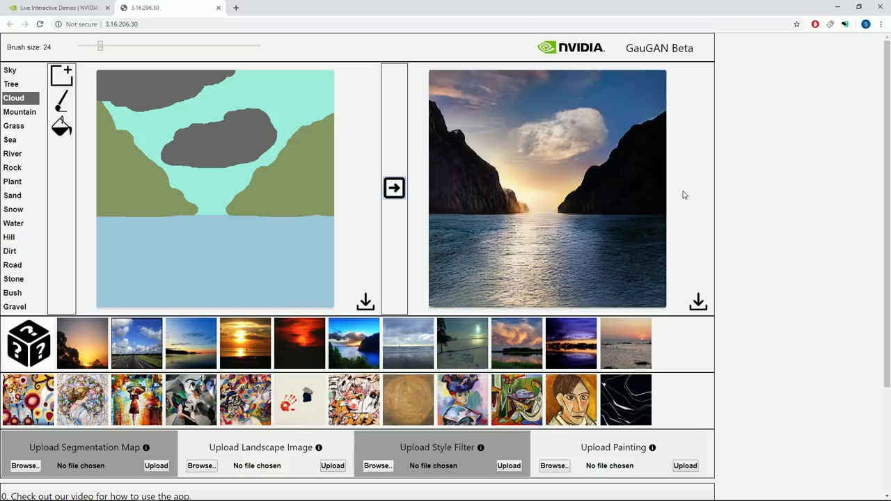
mouse_move(686, 195)
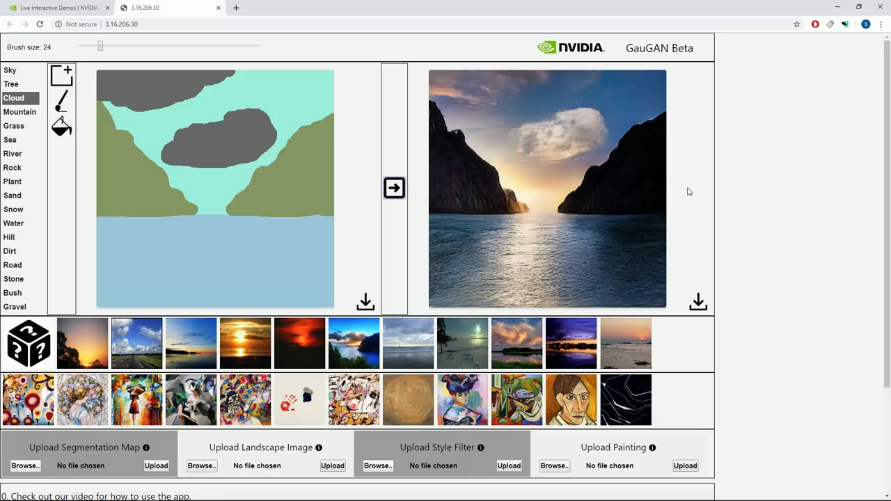
mouse_move(348, 280)
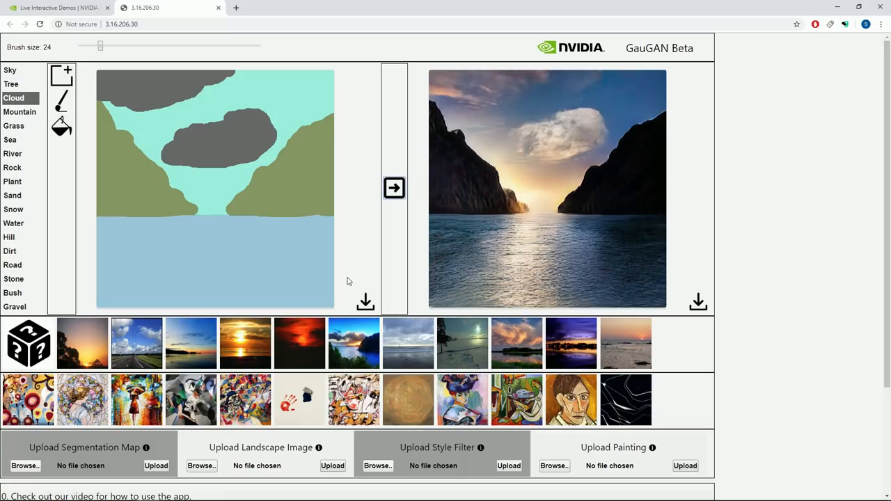
mouse_move(65, 350)
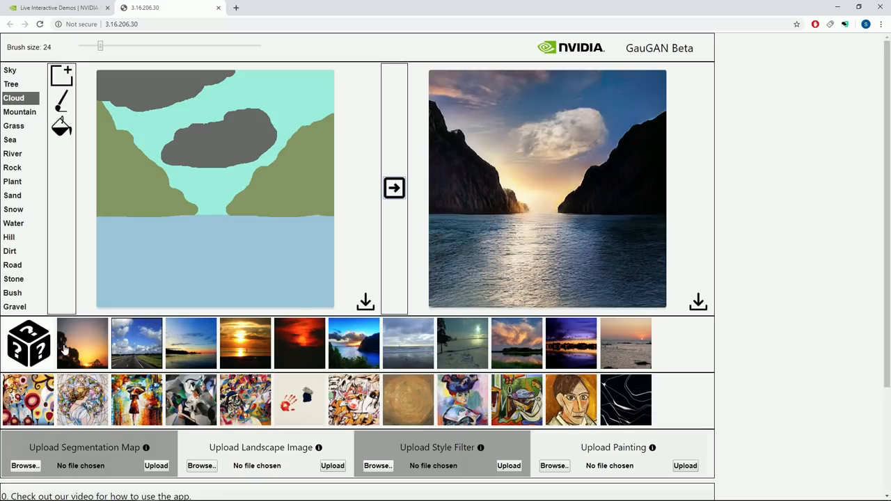
mouse_move(611, 291)
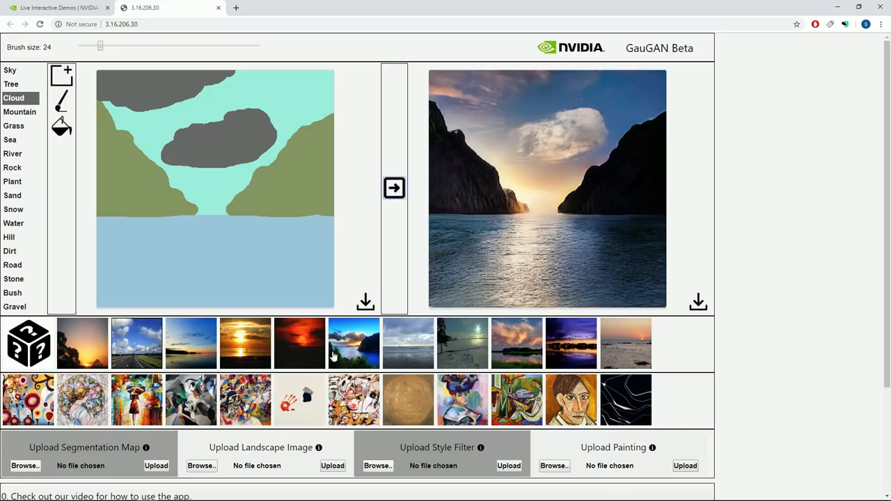
mouse_move(125, 374)
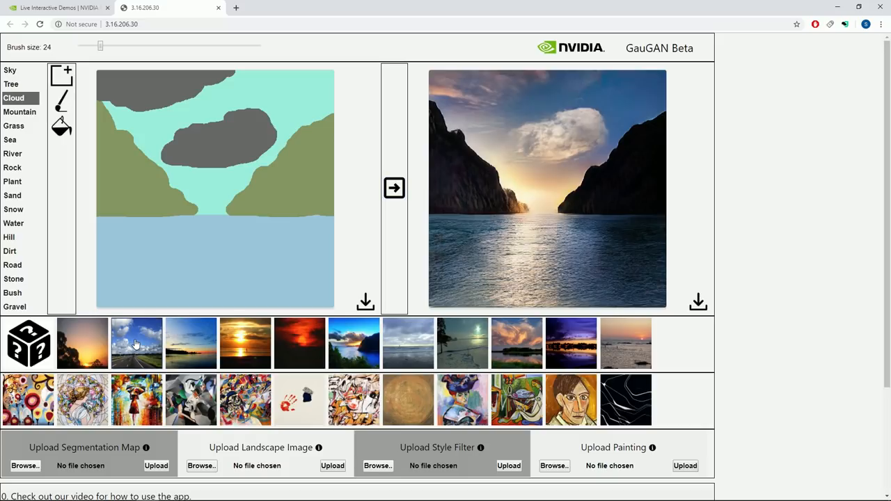
mouse_move(571, 207)
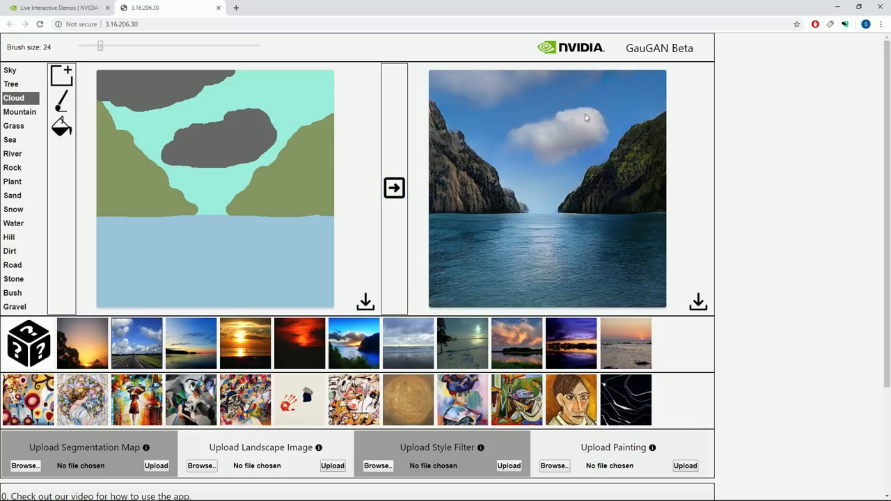
Apply the daytime blue-sky style, then switch to the dusky sunset style
click(207, 116)
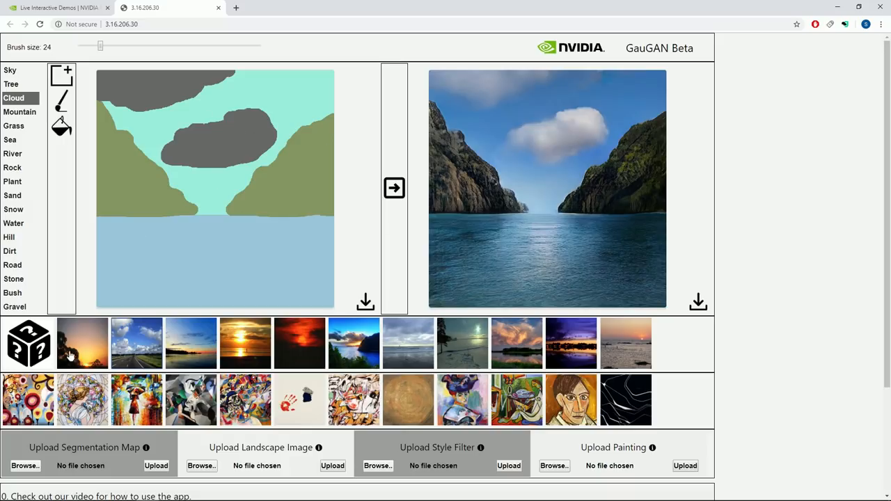
click(82, 342)
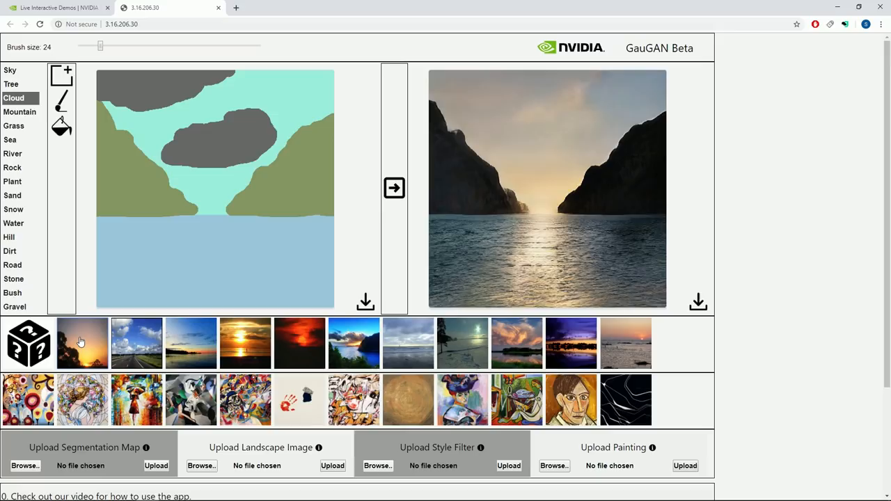
mouse_move(123, 352)
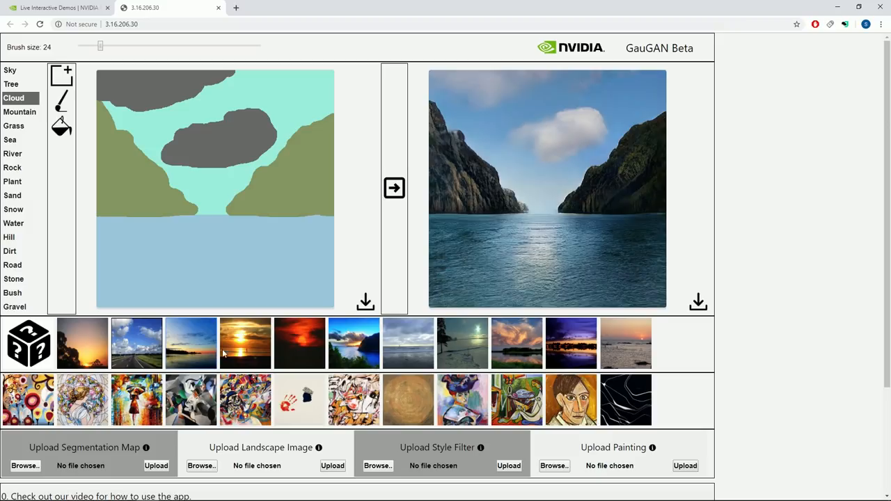
mouse_move(252, 350)
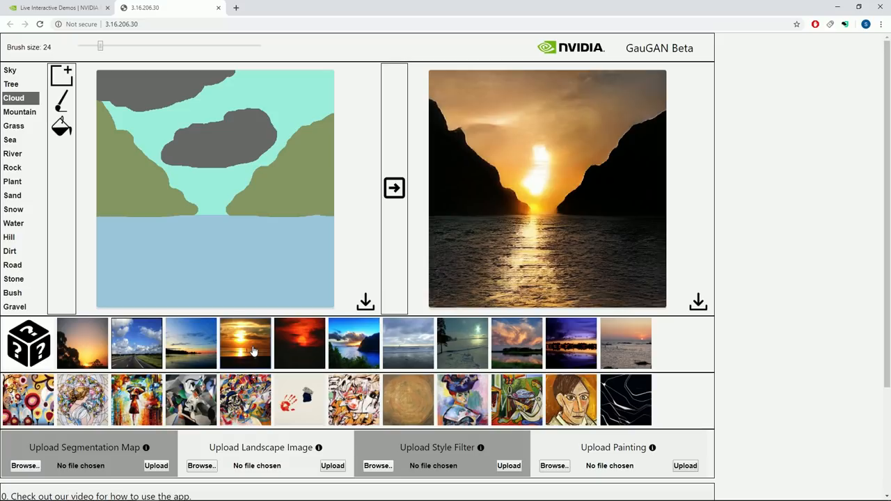
mouse_move(238, 338)
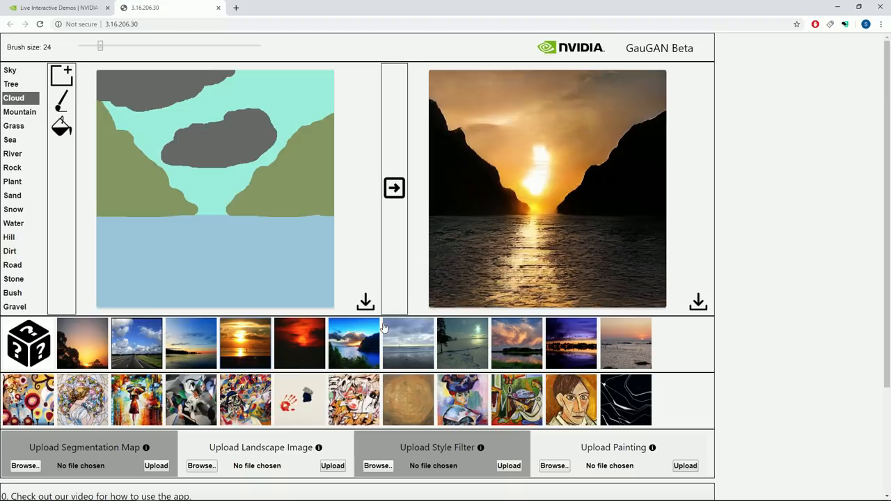
Scroll to the artwork row and apply a painting's style to the scene
scroll(down, 3)
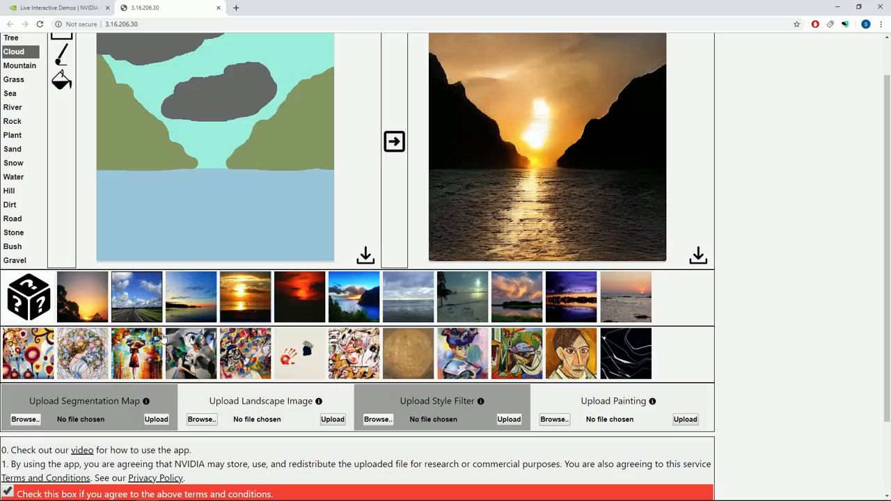
mouse_move(182, 342)
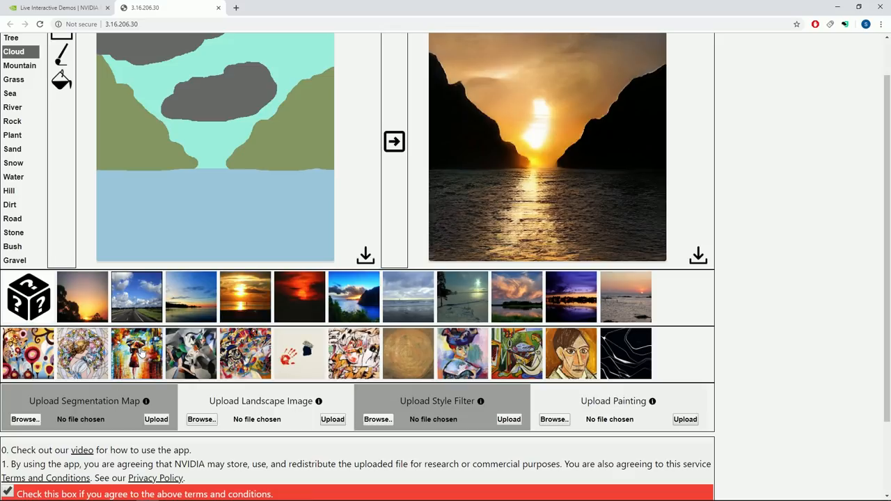
click(137, 353)
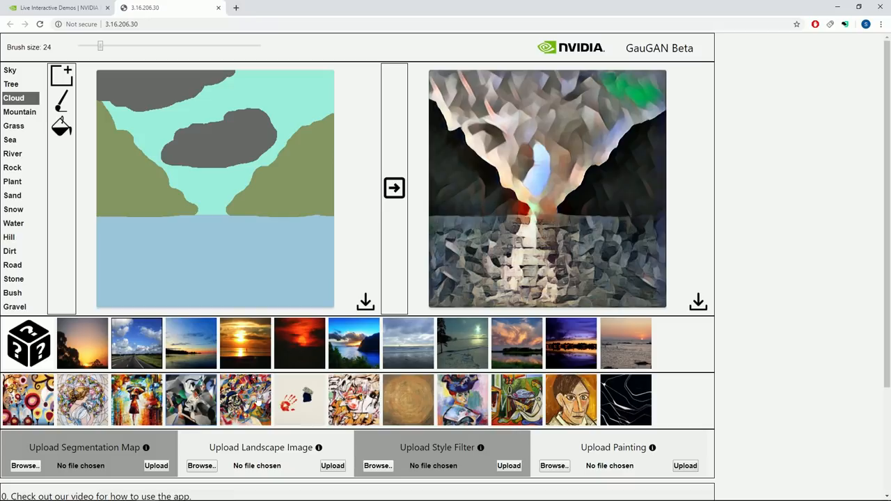
mouse_move(259, 401)
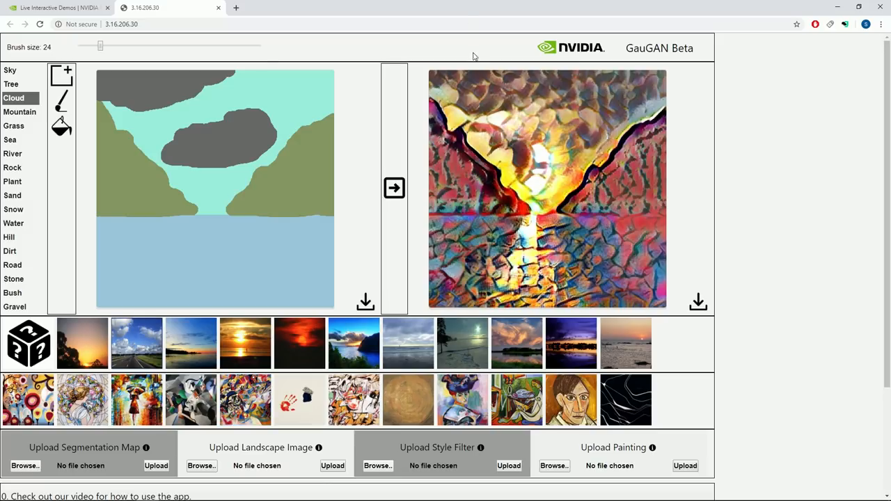
mouse_move(350, 279)
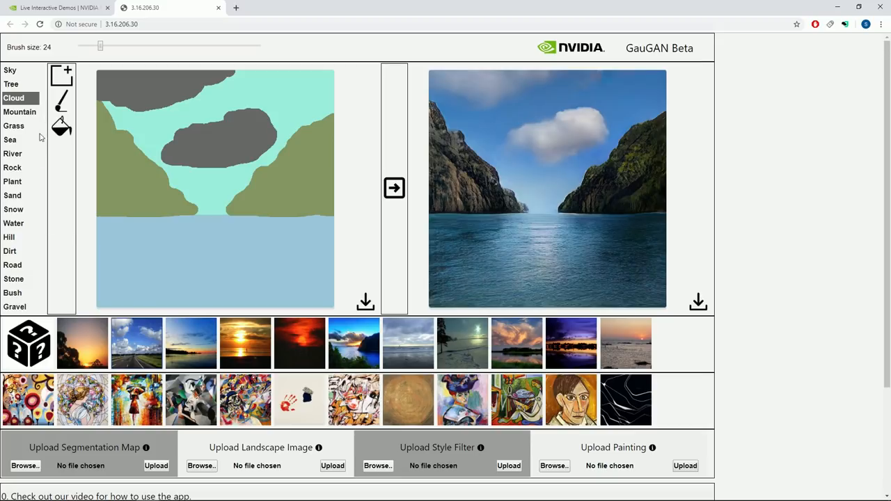
mouse_move(300, 278)
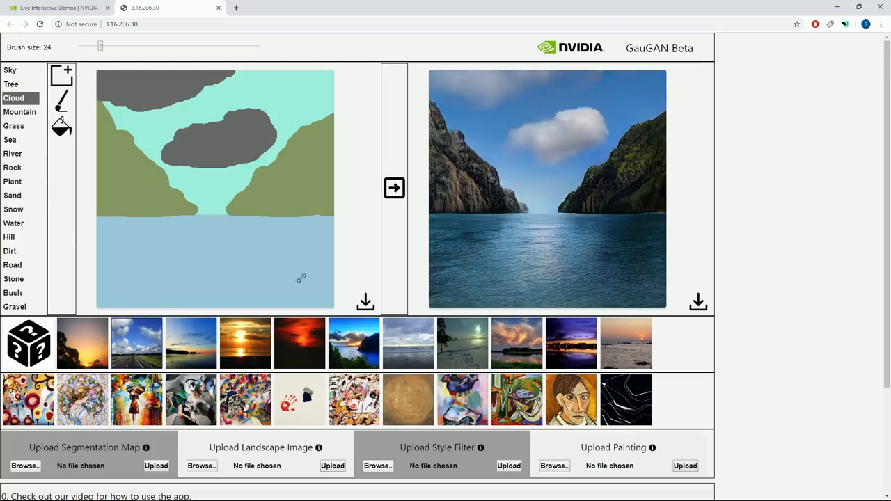
Choose the Grass label and bucket-fill the sea region with grass
click(13, 153)
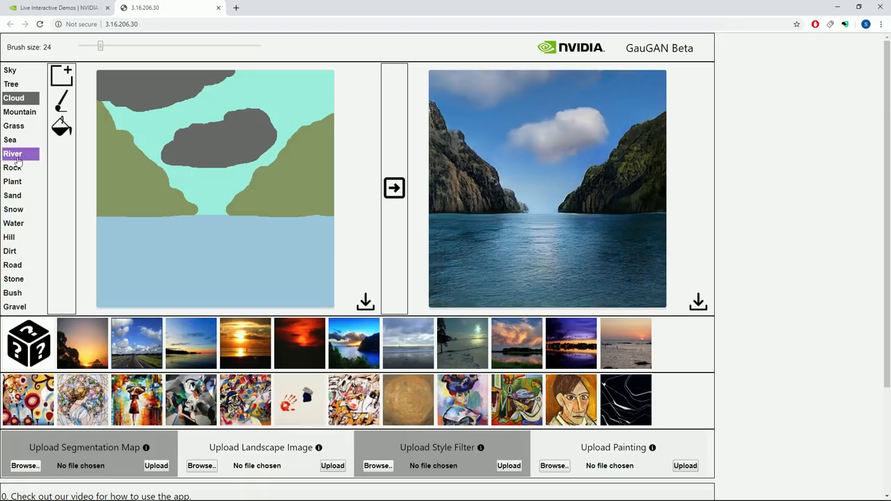
click(13, 126)
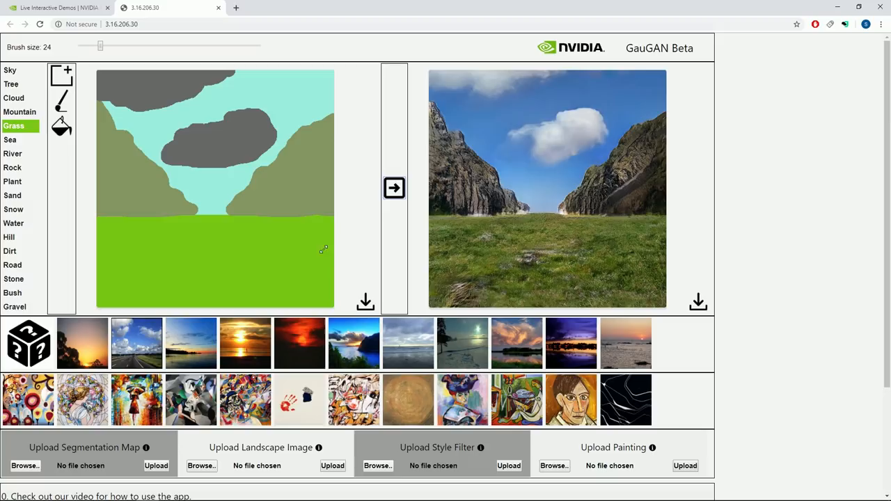
click(14, 222)
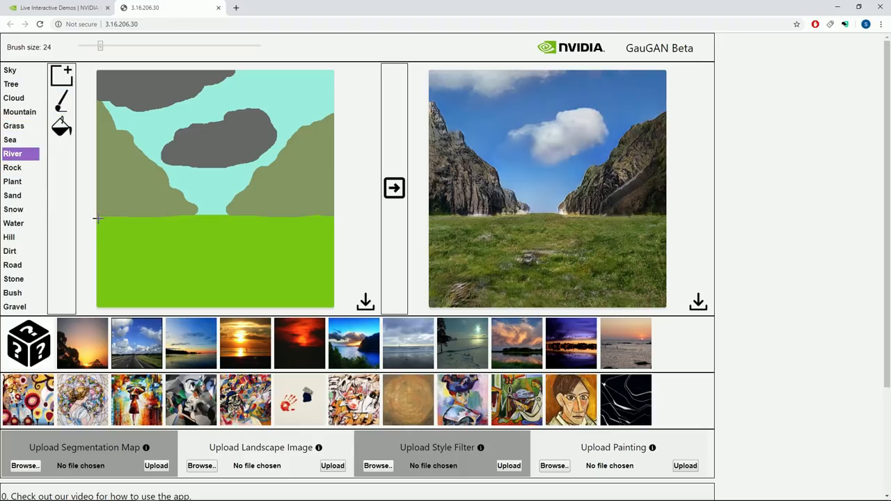
Brush a river outline across the meadow and fill the lower-left area with river
drag(97, 219, 216, 268)
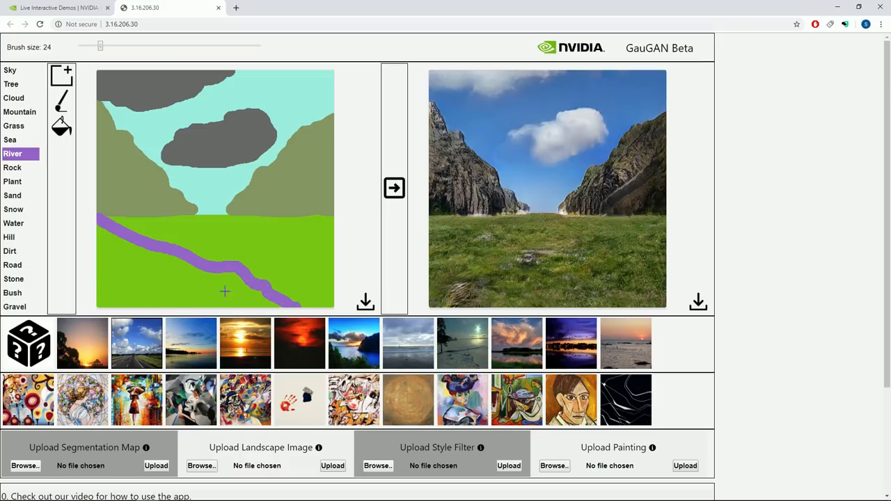
drag(224, 291, 141, 258)
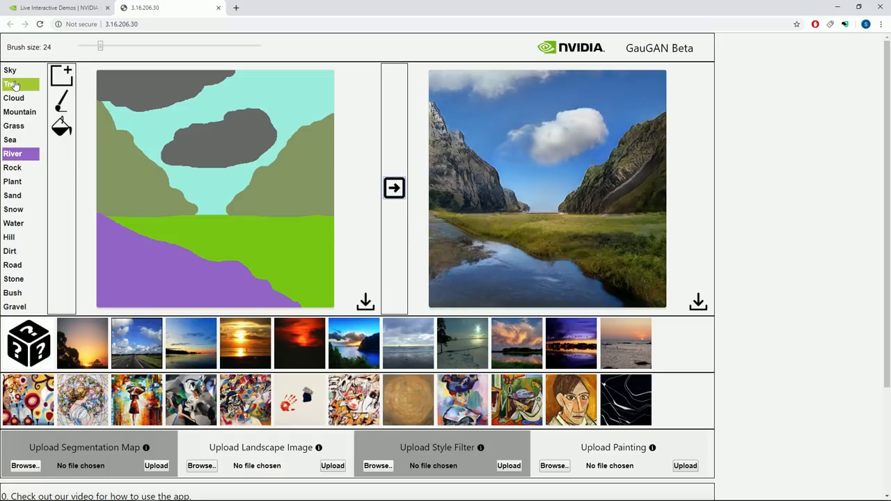
Brush a large Tree patch over the right hillside base and regenerate
click(12, 84)
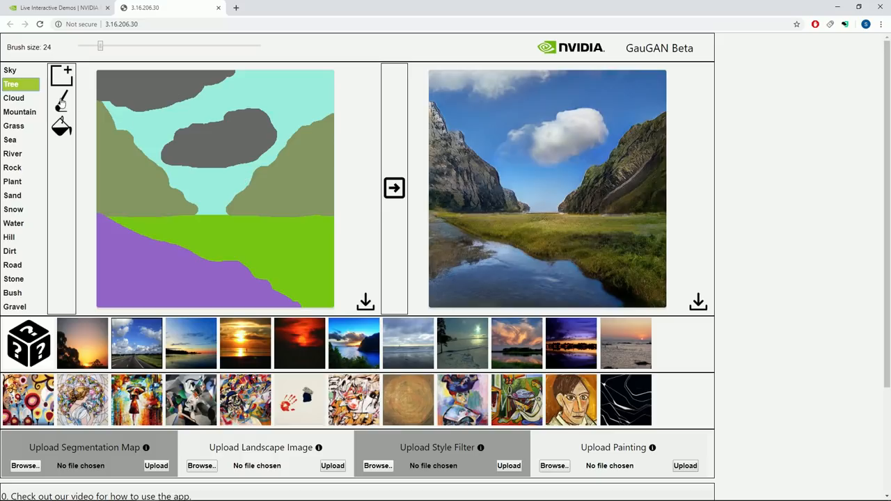
click(61, 101)
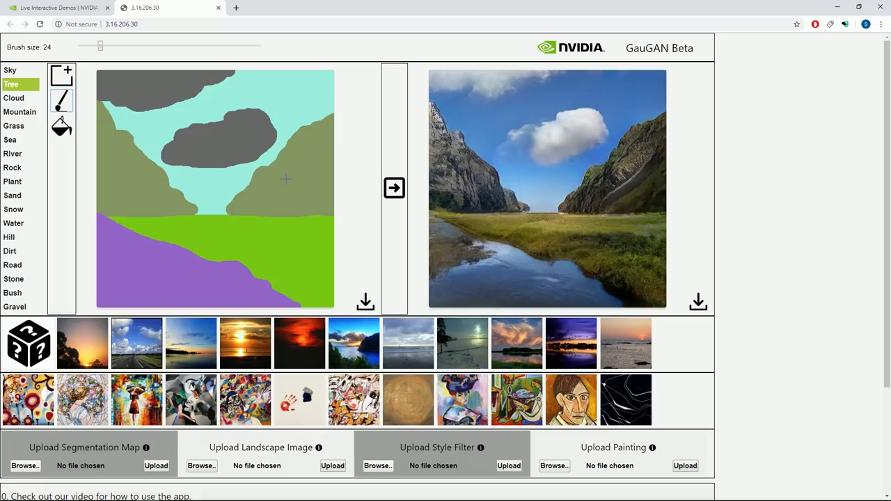
mouse_move(319, 224)
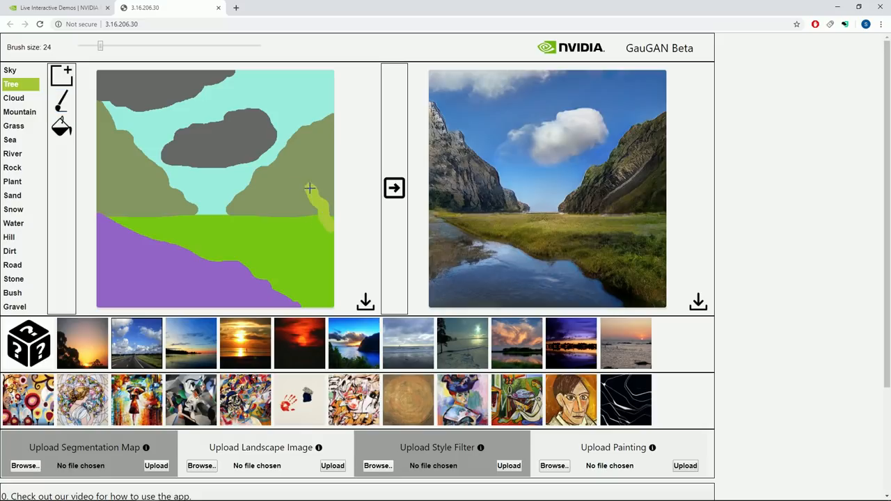
drag(310, 188, 227, 234)
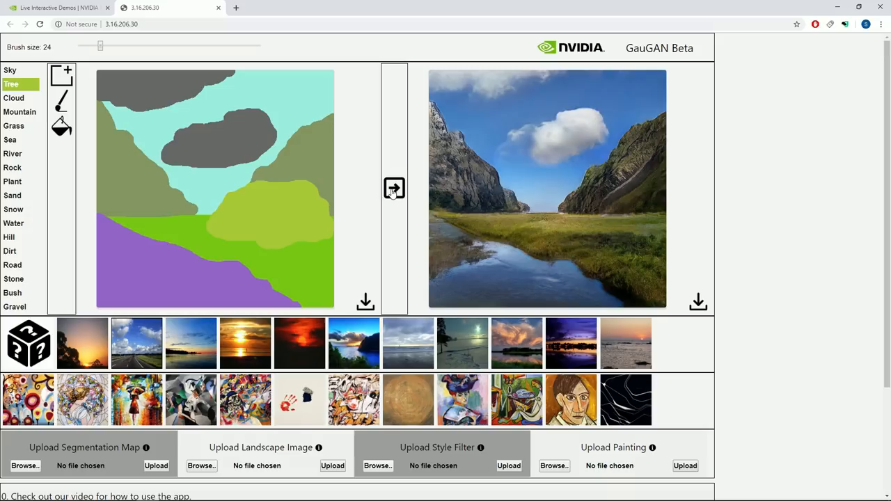
click(394, 188)
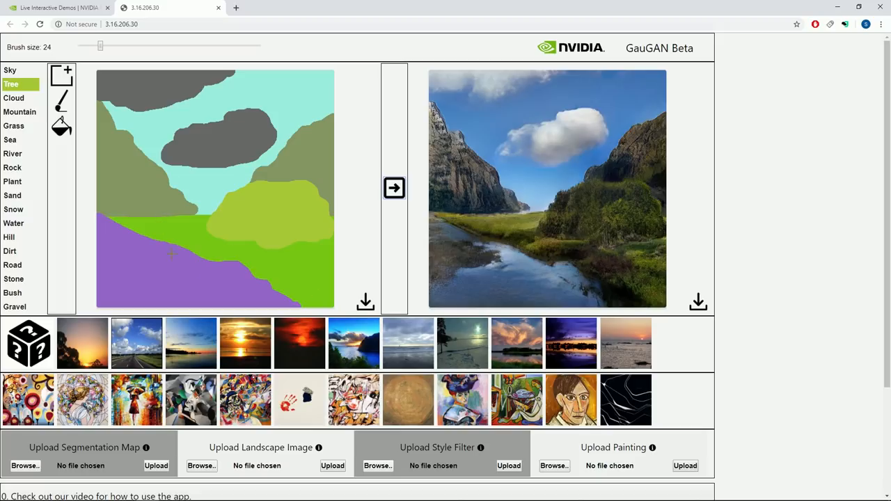
Choose Plant and brush a vegetation strip along the river bank
click(12, 195)
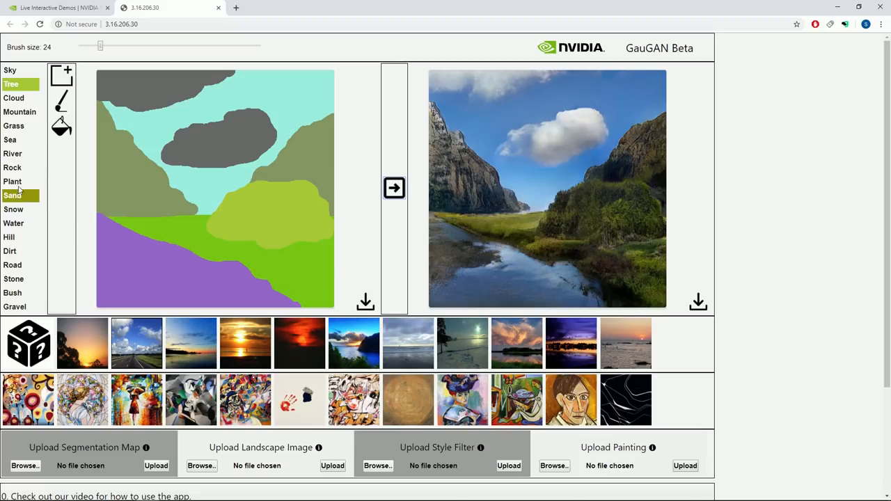
click(12, 182)
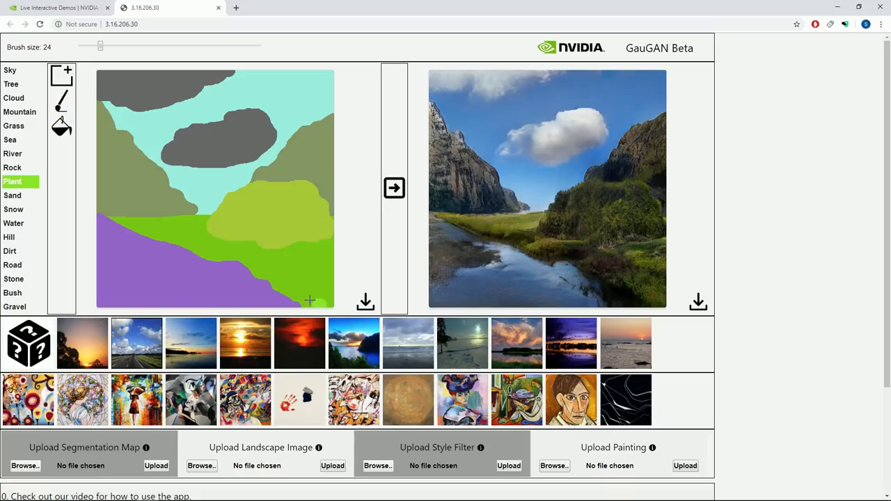
drag(309, 300, 188, 253)
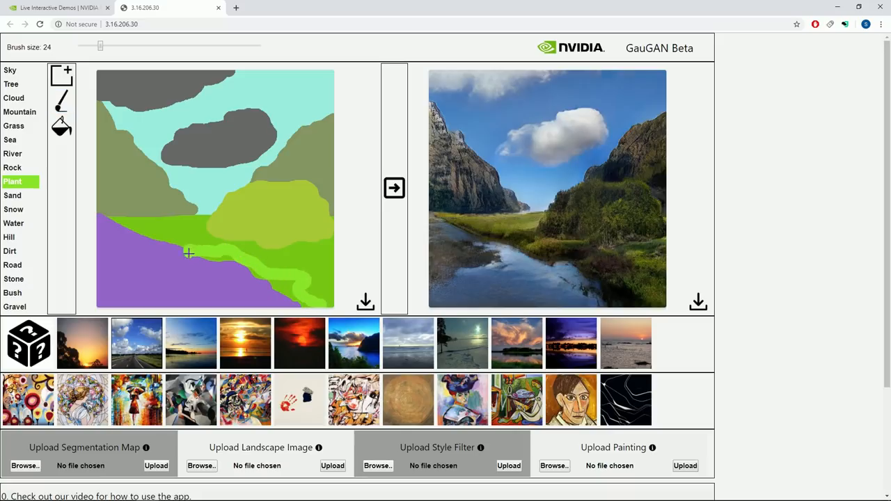
drag(188, 261, 278, 282)
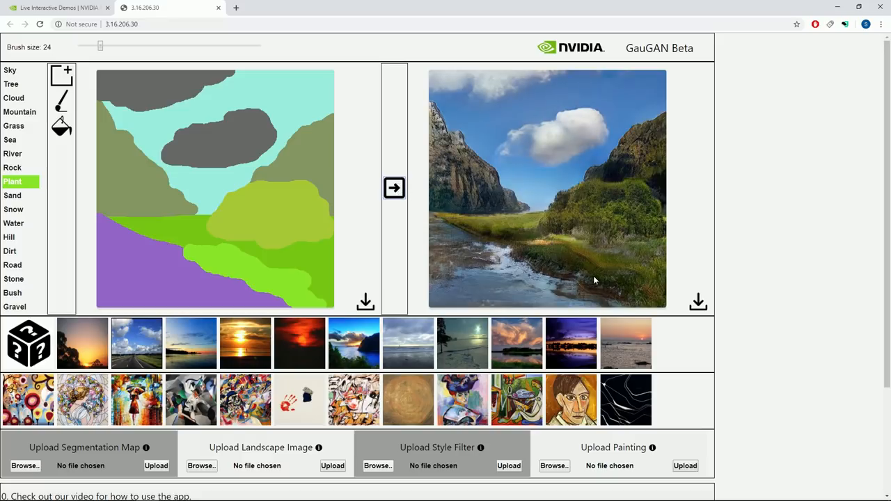
mouse_move(637, 285)
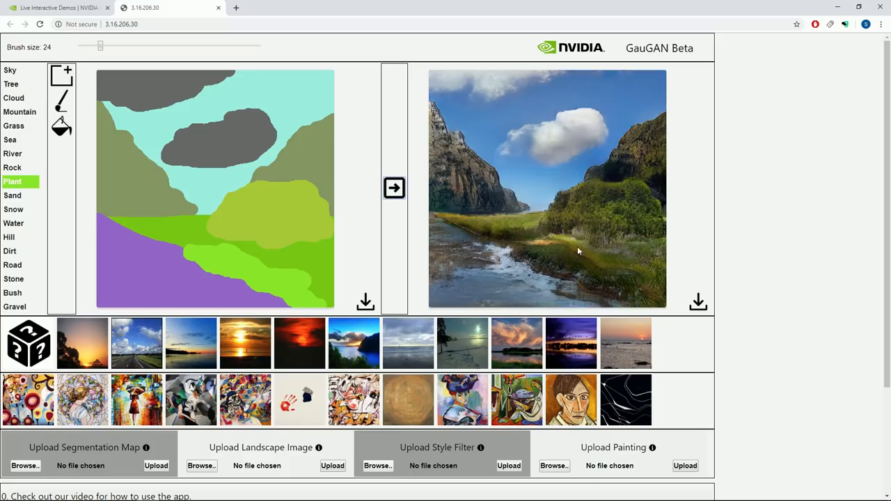
mouse_move(647, 281)
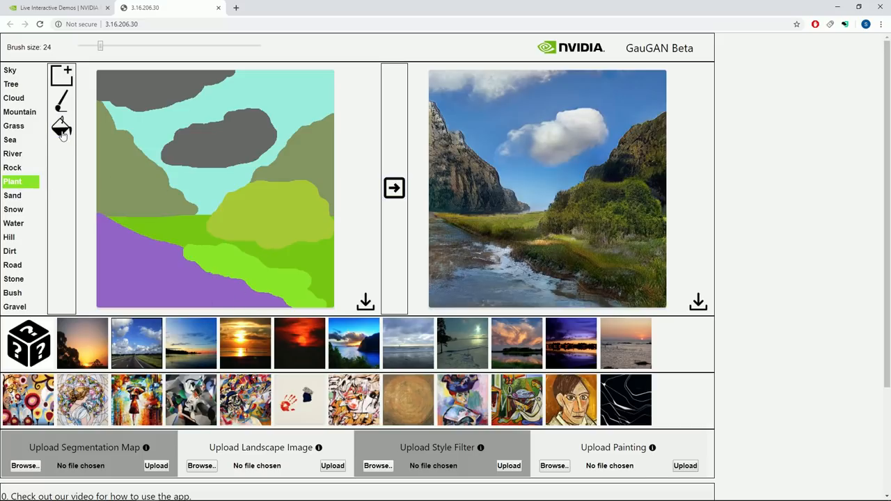
click(14, 125)
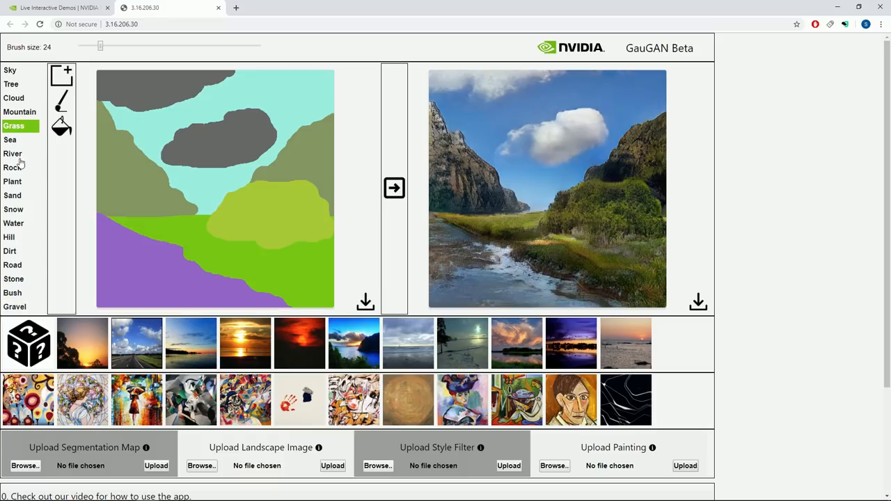
Paint a rock patch at the river's edge and regenerate it as boulders
click(12, 167)
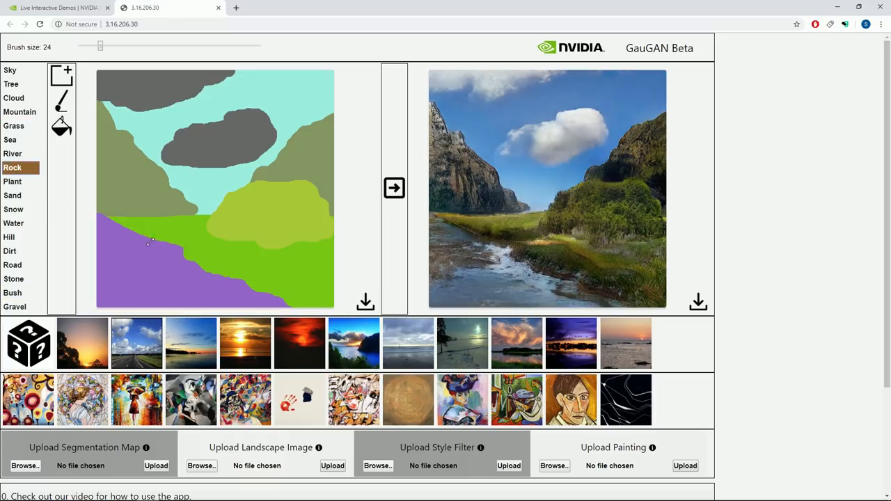
click(61, 101)
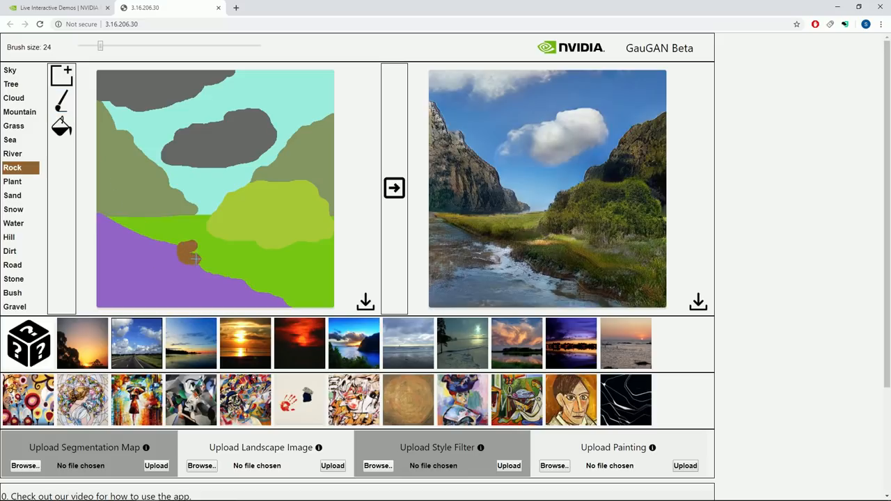
drag(193, 258, 267, 284)
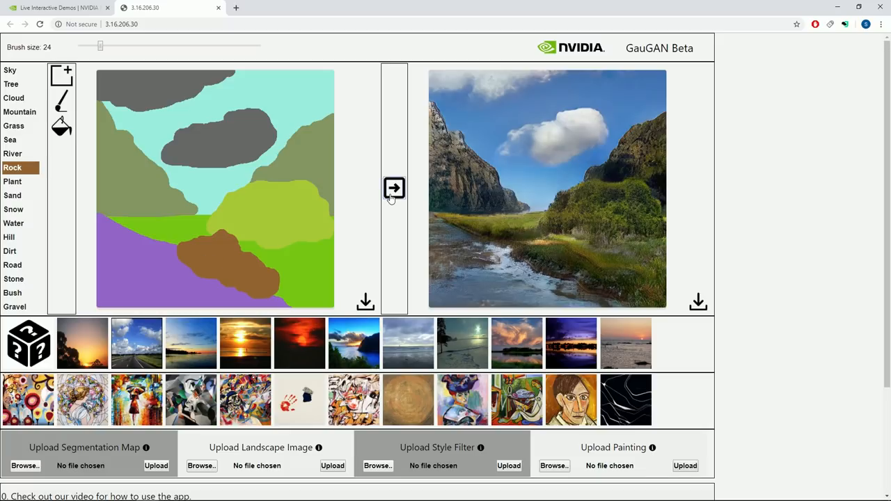
click(394, 188)
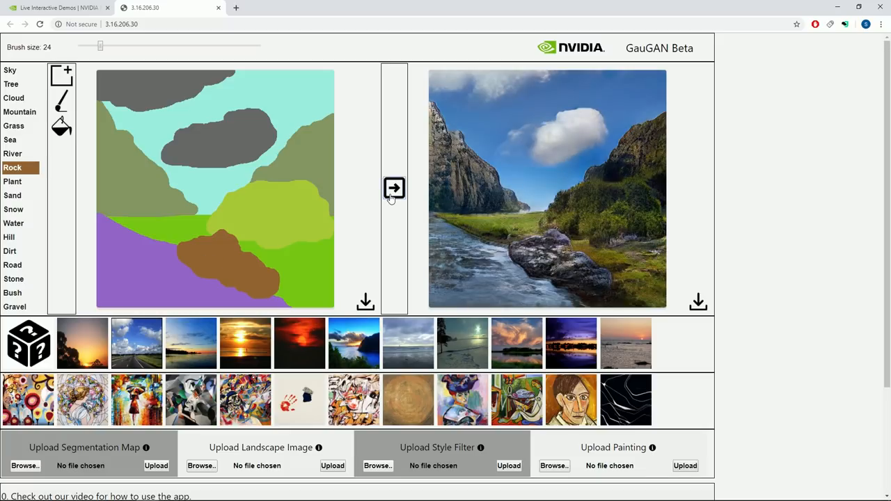
click(394, 188)
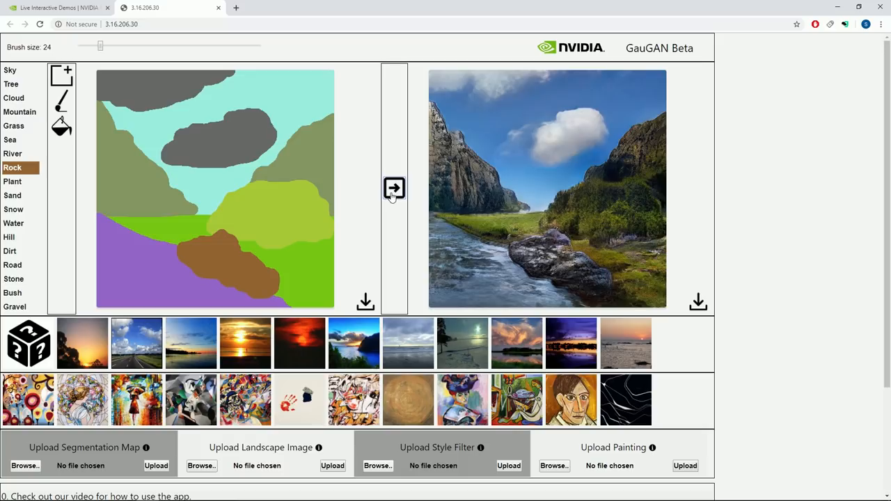
mouse_move(419, 141)
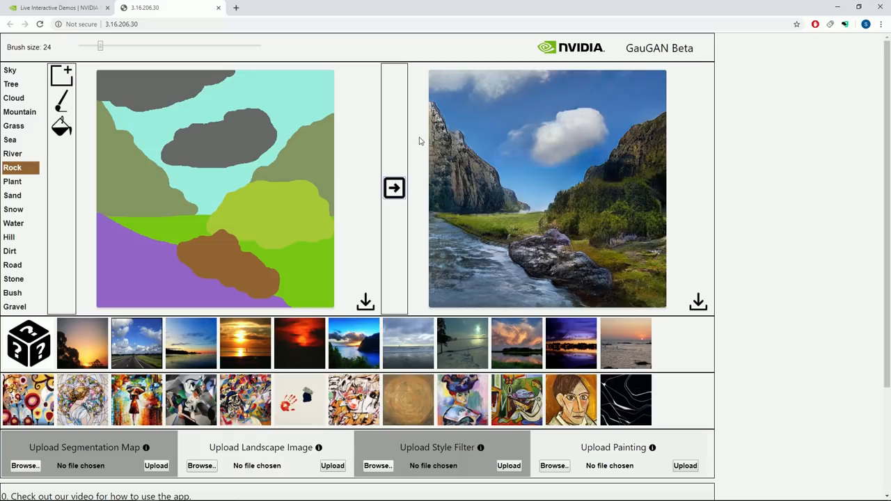
mouse_move(393, 335)
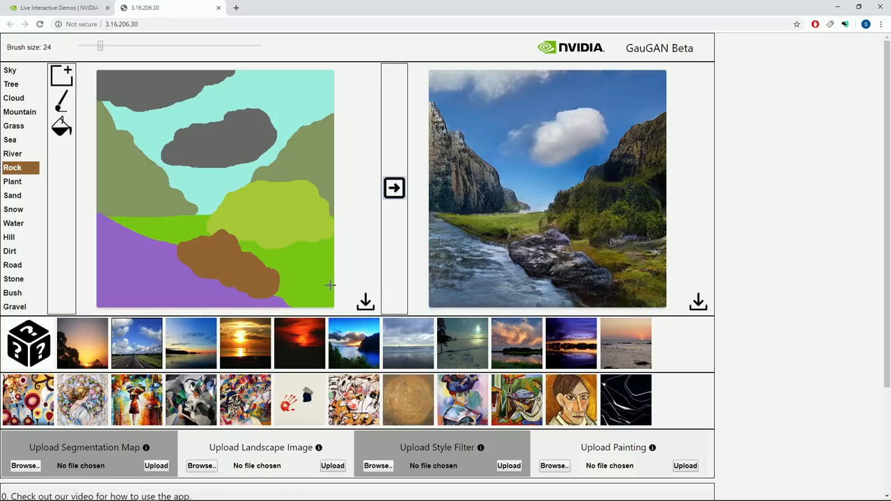
mouse_move(338, 307)
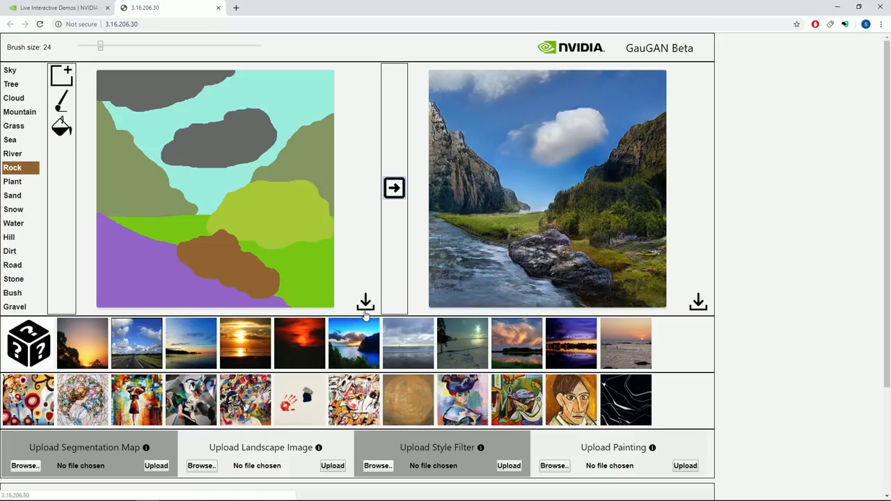
Upload a tree-and-field landscape photo as the map, generate the meadow, and close the preview
scroll(down, 3)
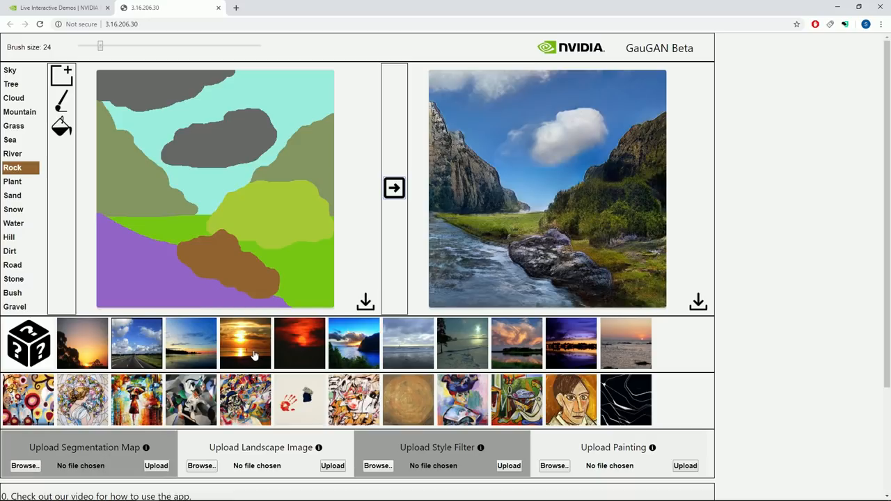
mouse_move(698, 302)
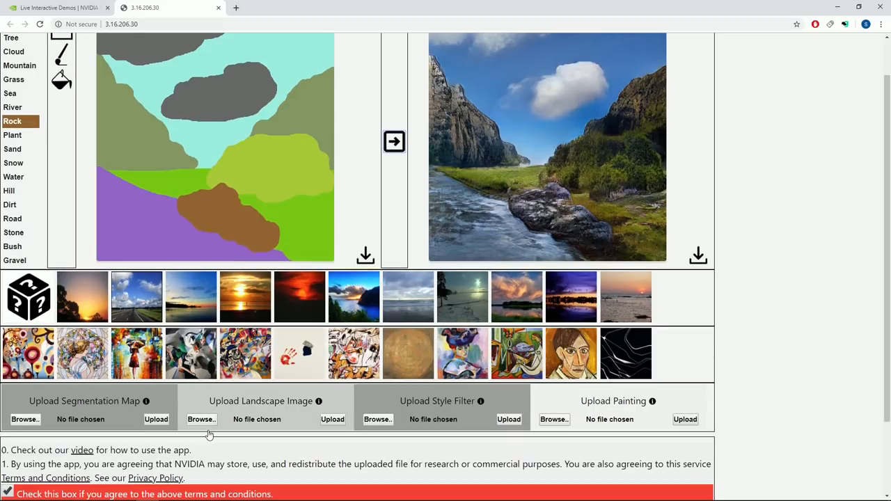
mouse_move(201, 419)
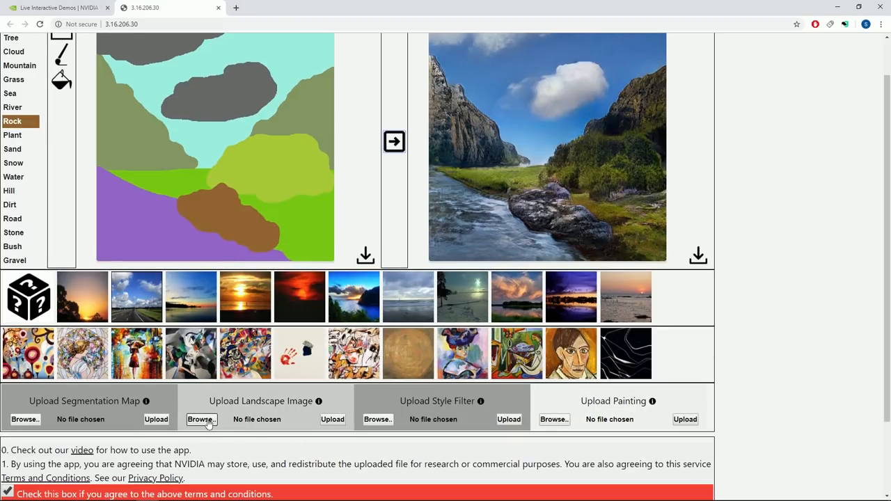
click(201, 419)
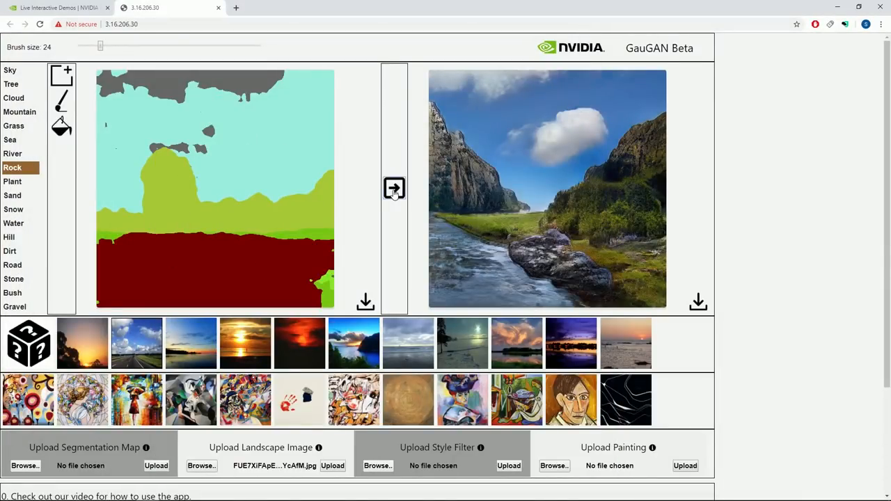
click(394, 188)
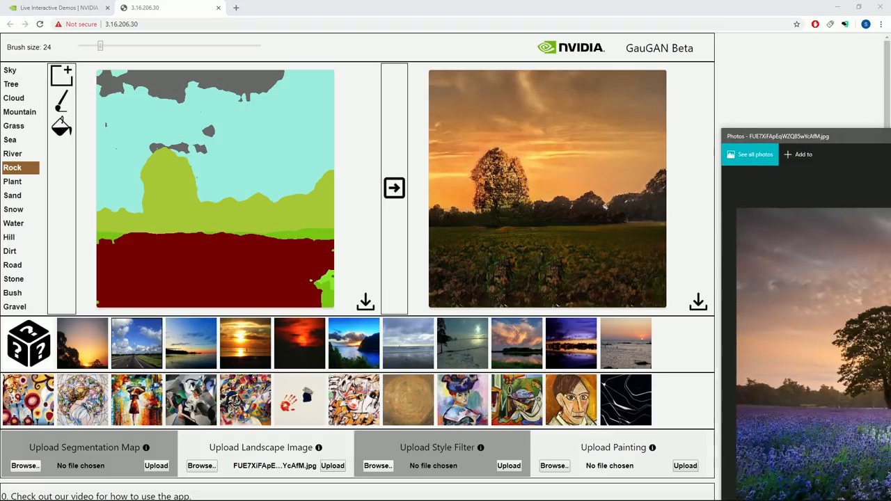
click(393, 188)
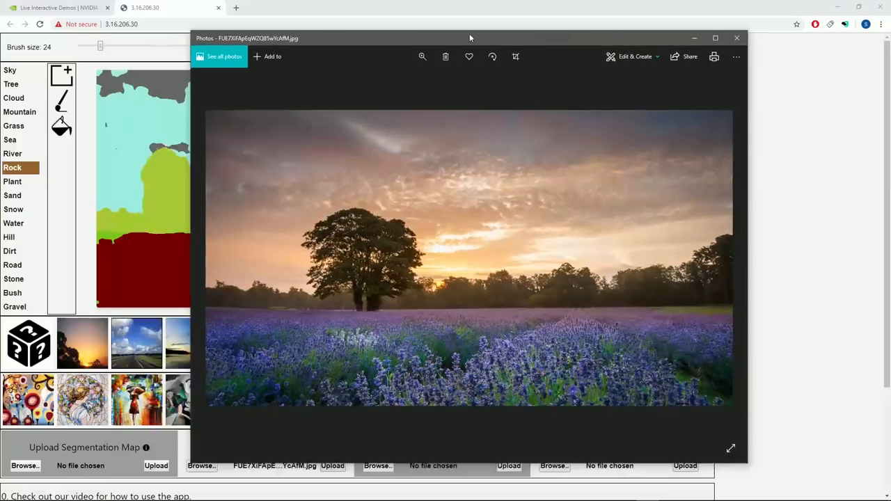
click(736, 37)
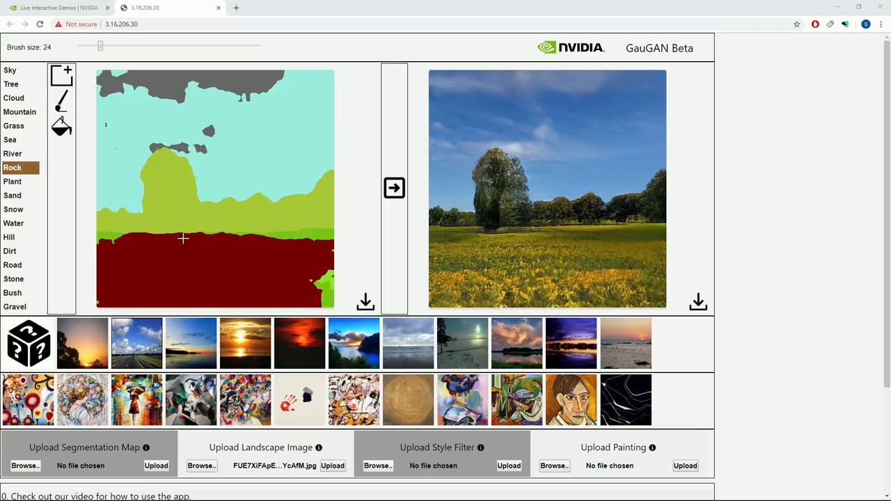
mouse_move(318, 458)
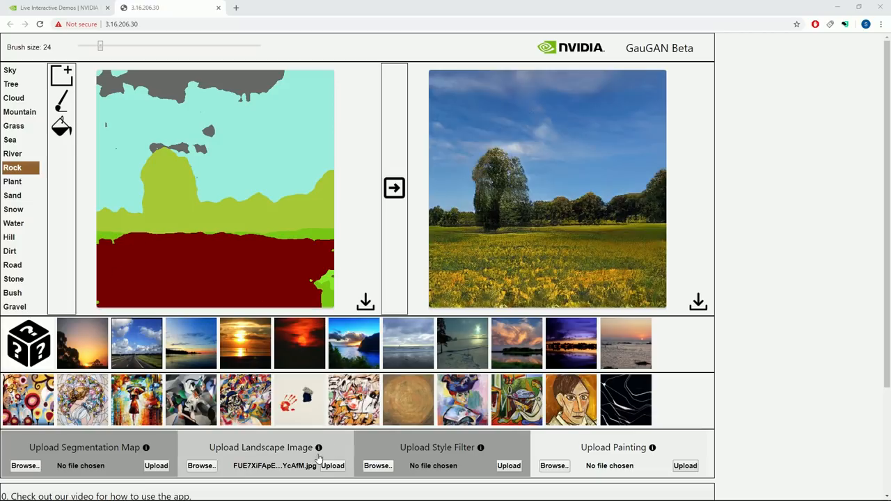
Upload the same landscape photo as a style filter for a pink sunset sky
scroll(down, 3)
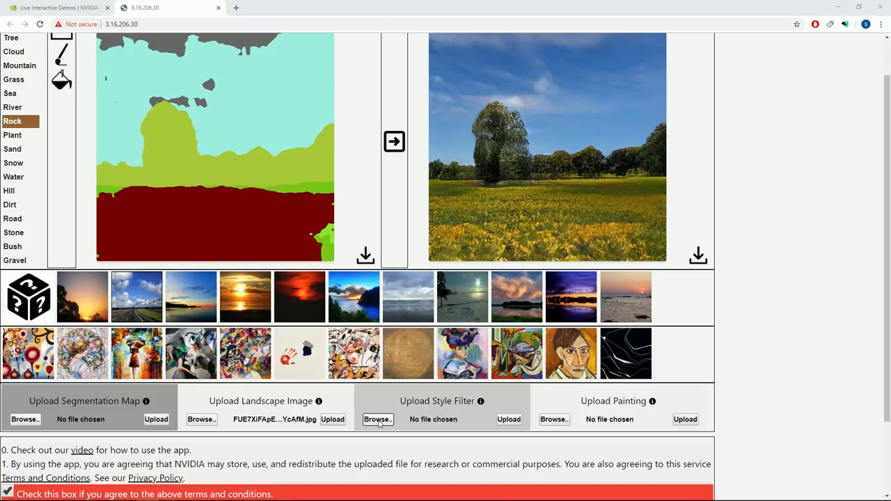
click(378, 418)
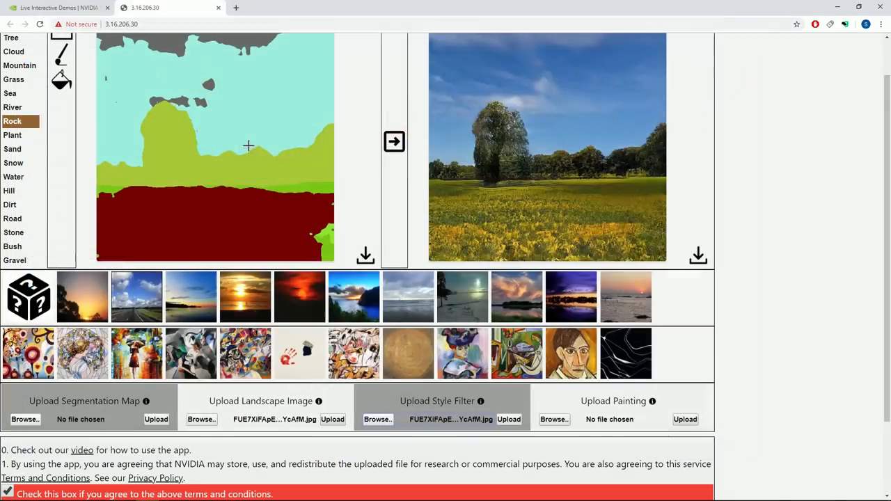
click(508, 419)
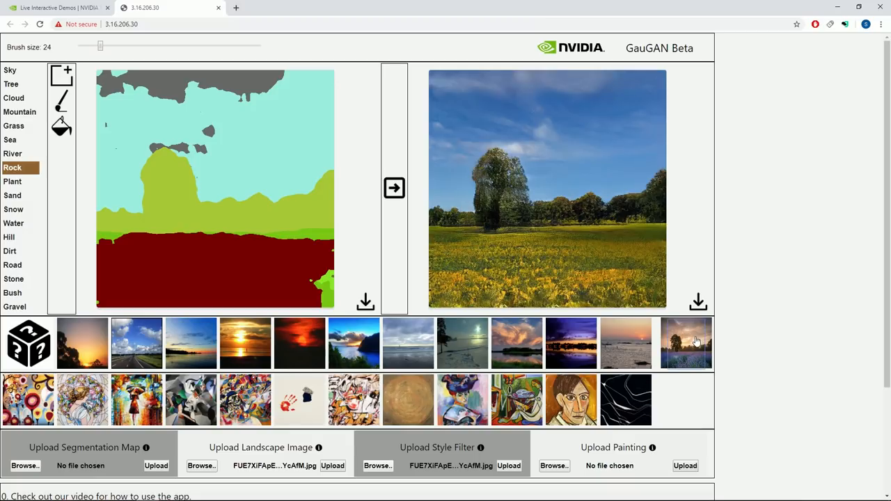
mouse_move(769, 334)
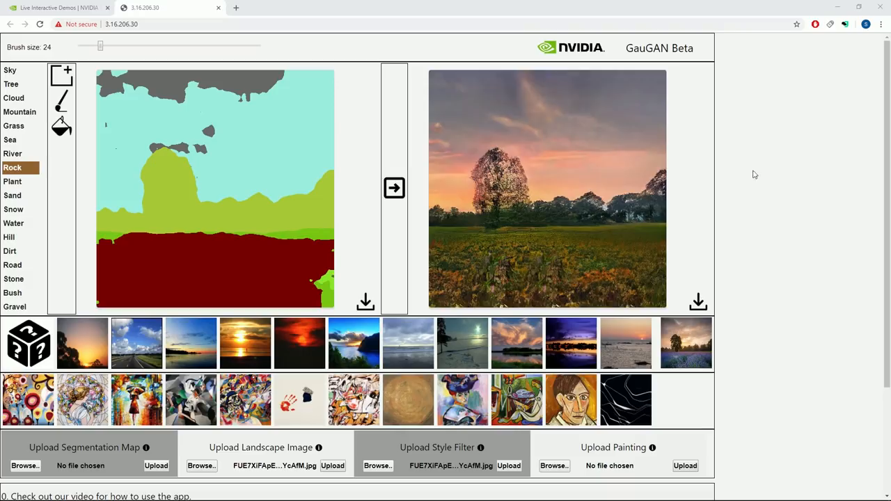
mouse_move(167, 357)
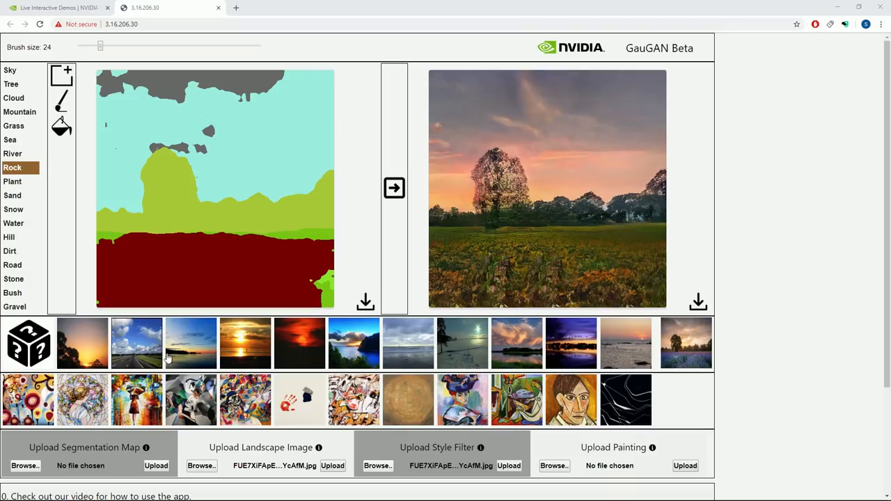
mouse_move(409, 271)
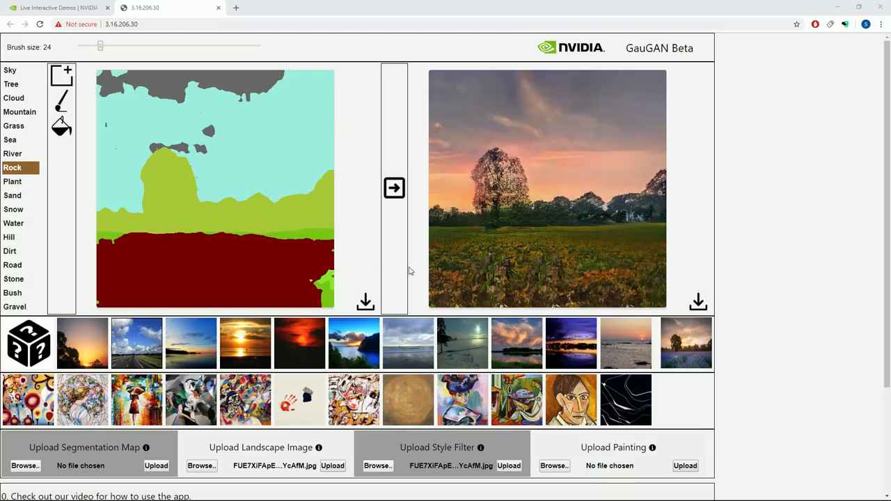
Brush a River band across the bottom of the map and regenerate the scene
click(10, 251)
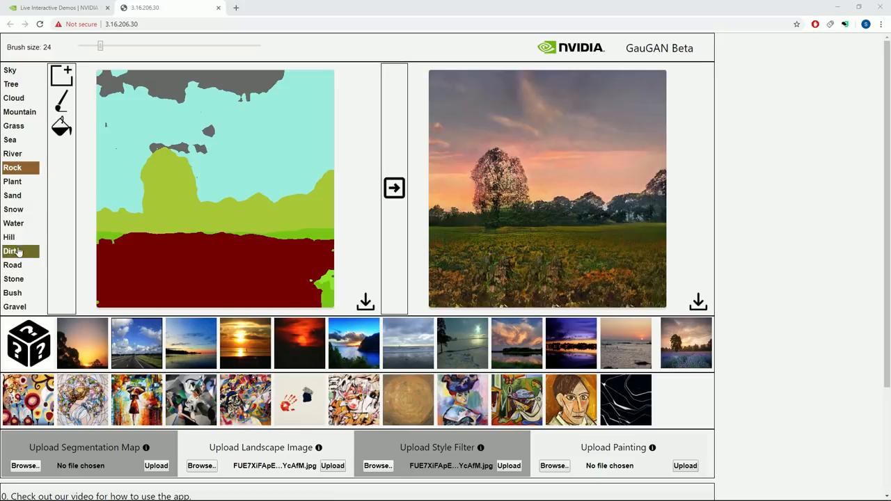
click(12, 153)
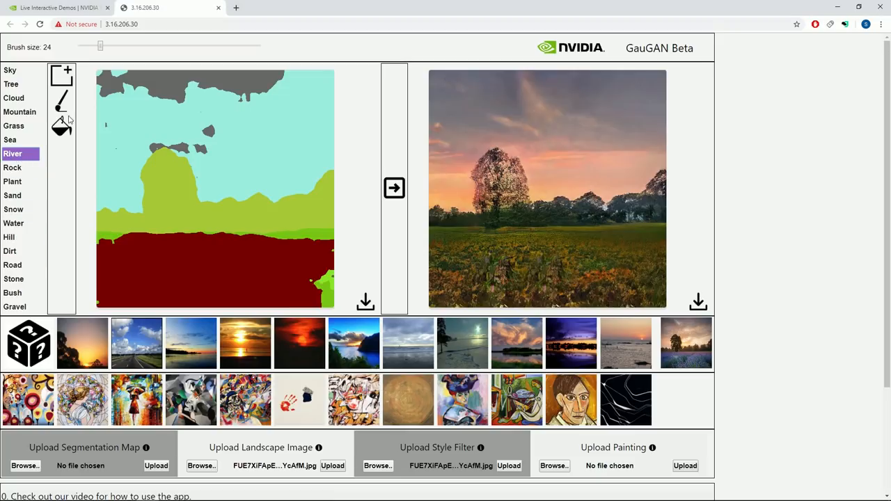
click(61, 101)
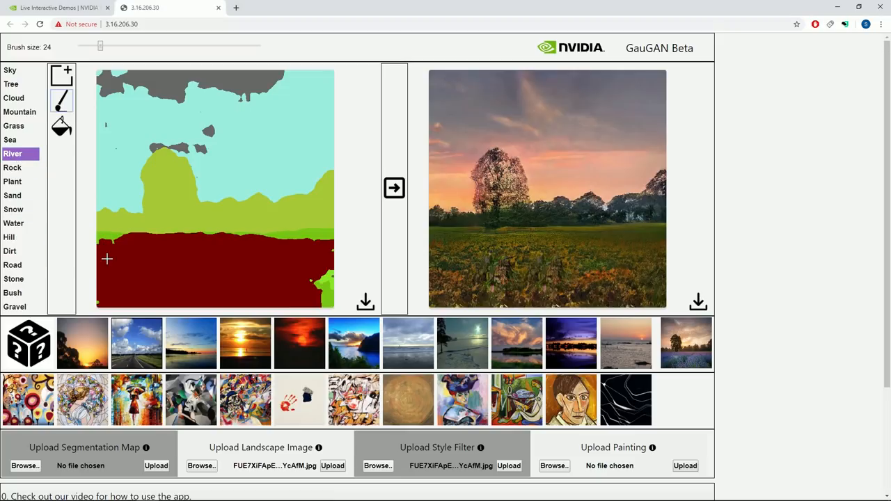
drag(105, 263, 274, 263)
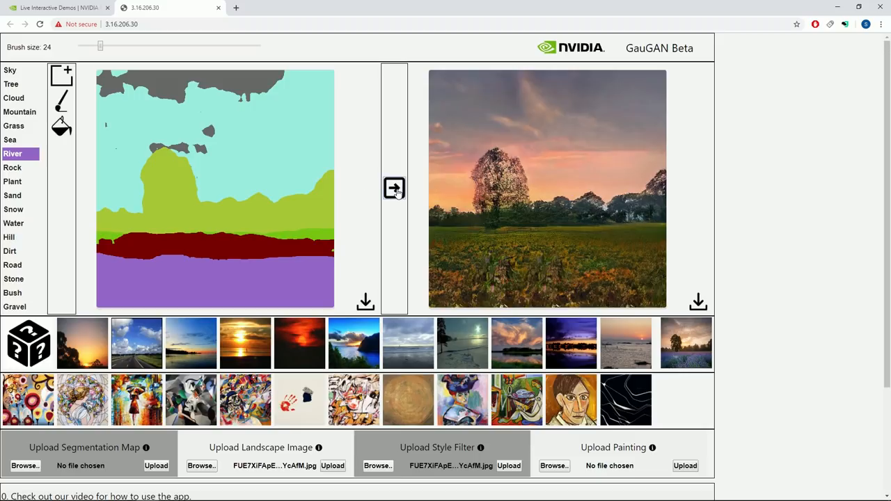
click(394, 188)
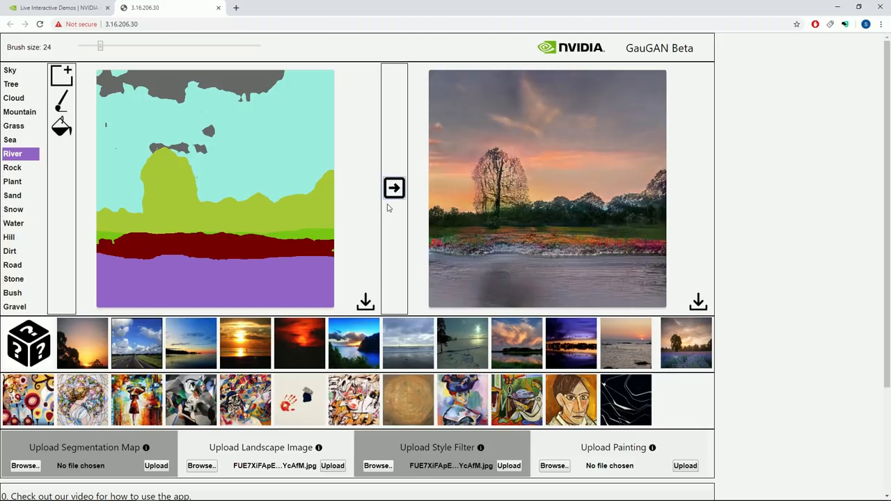
mouse_move(403, 203)
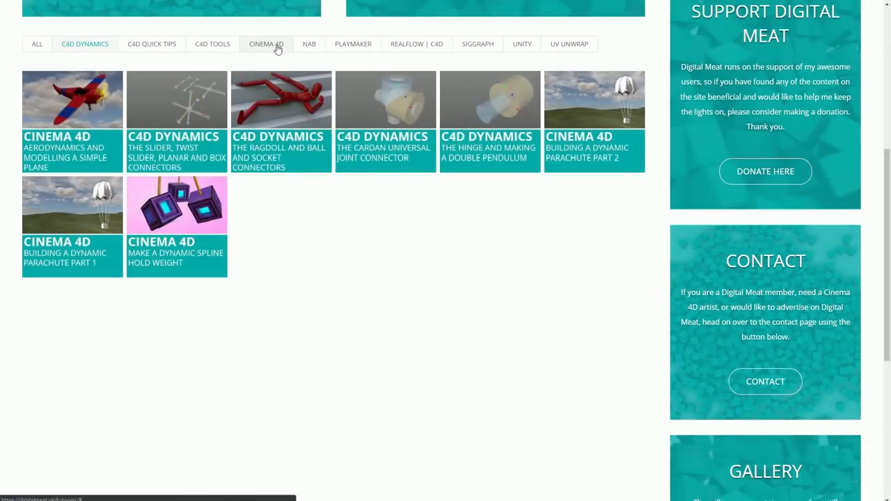
Scroll the Digital Meat support page down to the donation tiers and form
scroll(up, 3)
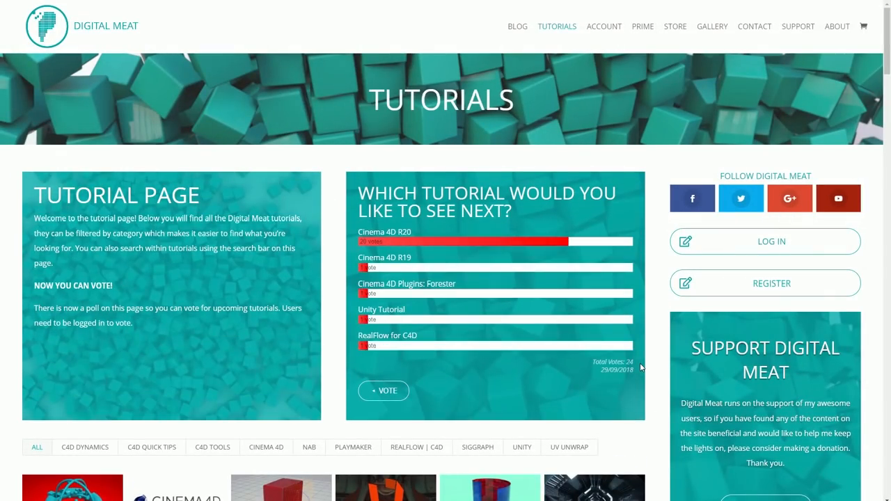
scroll(down, 3)
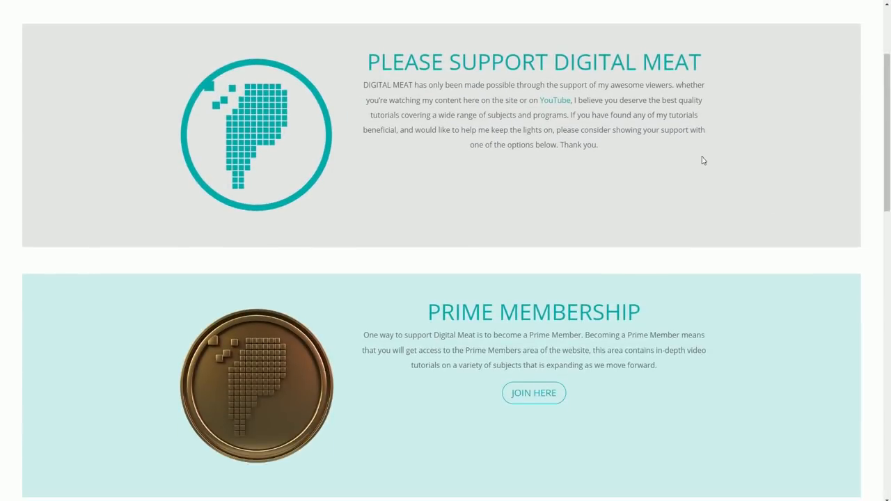
scroll(down, 3)
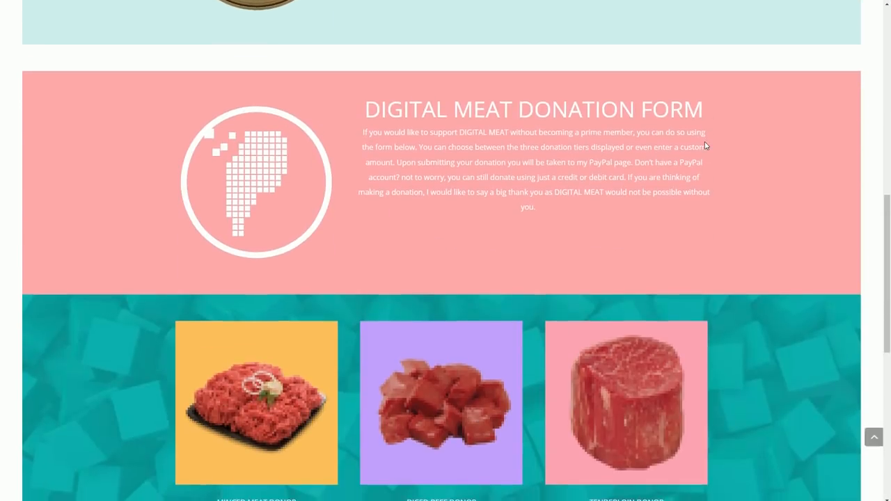
scroll(down, 3)
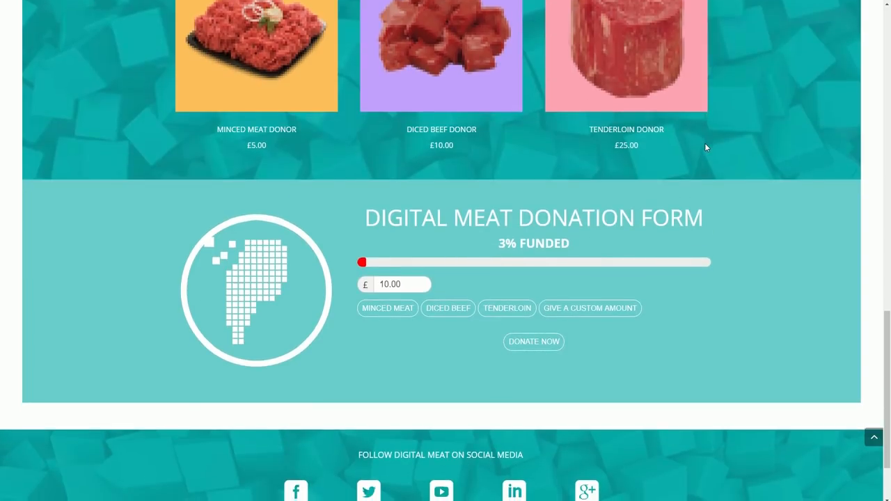